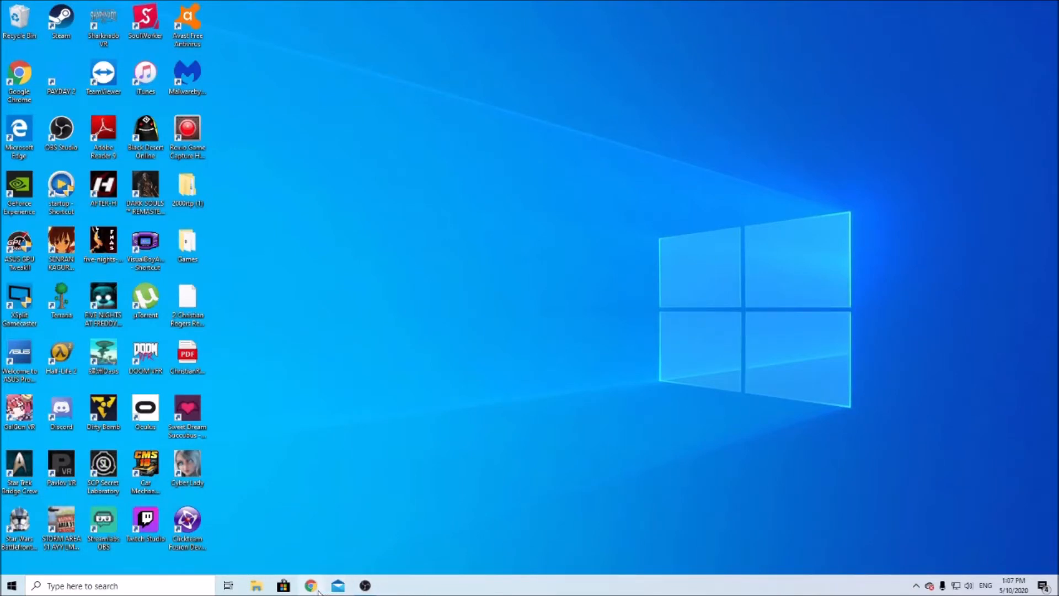
Step: Launch Google Chrome from the taskbar to a new tab
{"action": "left_click", "coordinate": [310, 584]}
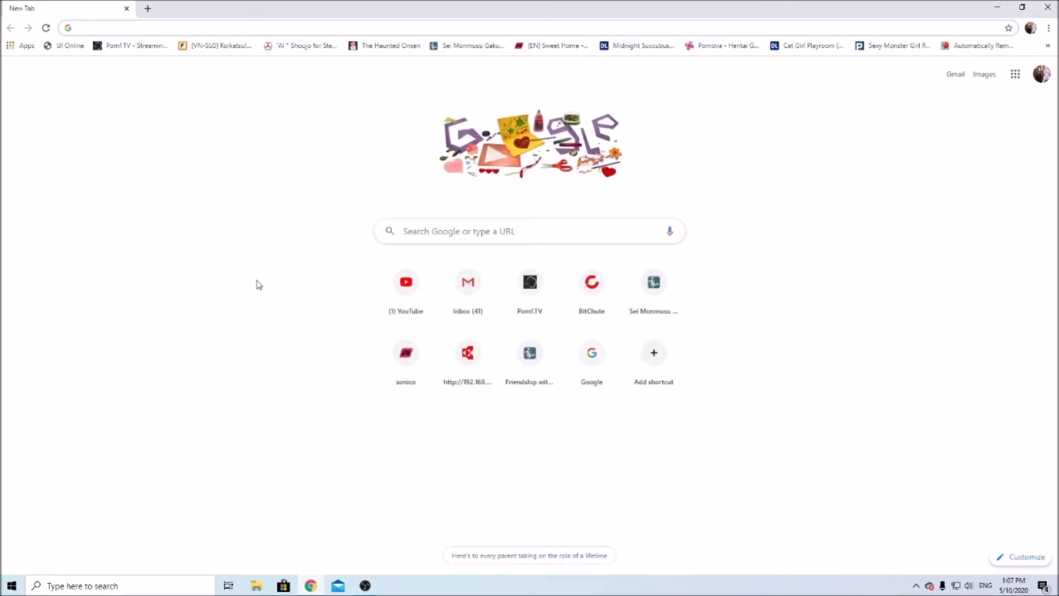
{"action": "mouse_move", "coordinate": [243, 288]}
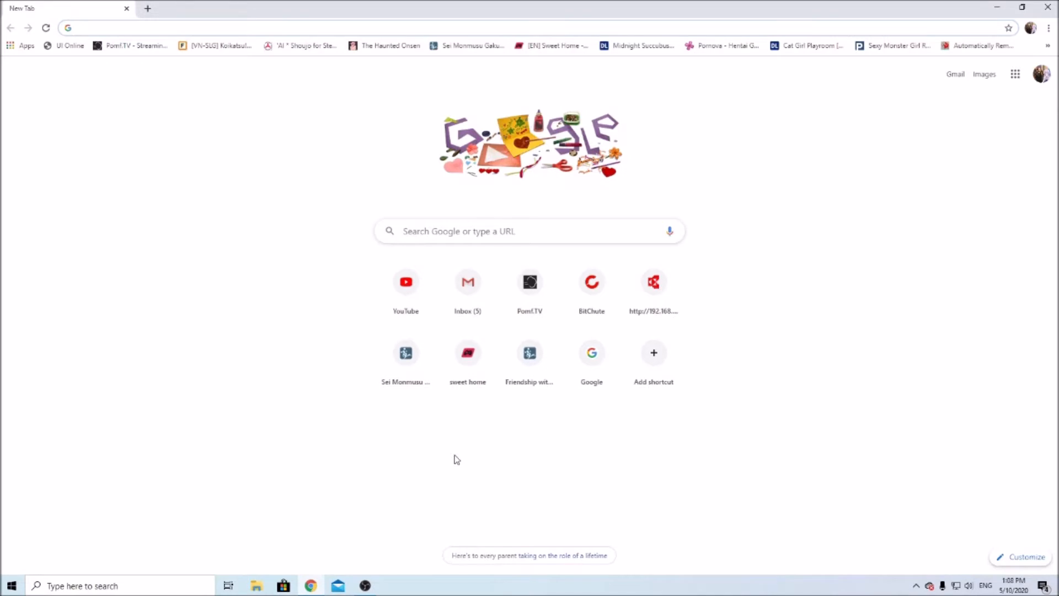
Step: Load the printer's Command Center RX page at 192.168.1.157
{"action": "left_click", "coordinate": [203, 28]}
{"action": "type", "text": "192.168.1.157"}
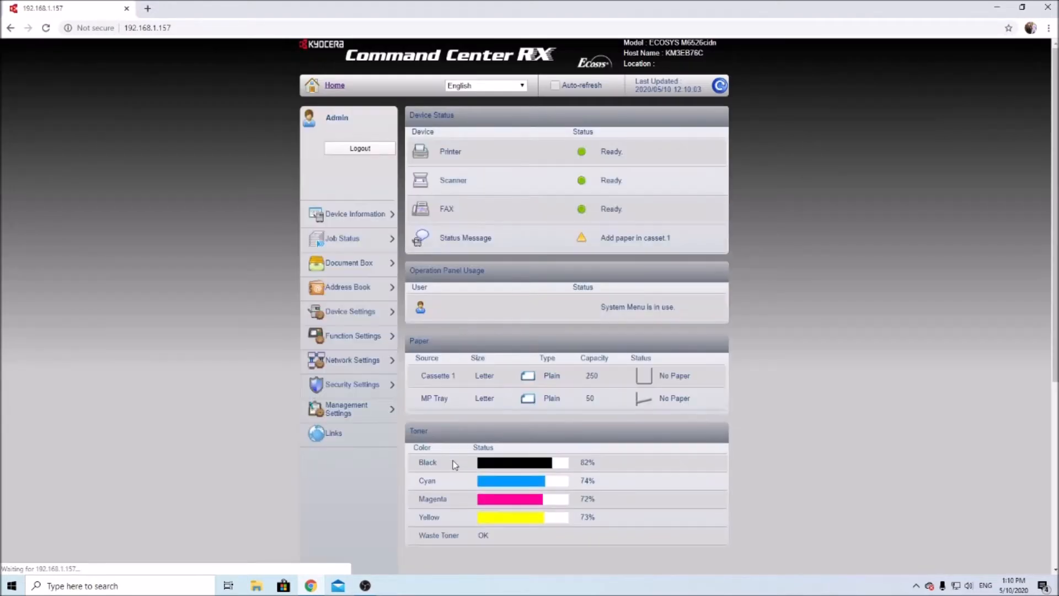
Step: Log in to Command Center RX as Admin with the administrator password
{"action": "left_click", "coordinate": [360, 148]}
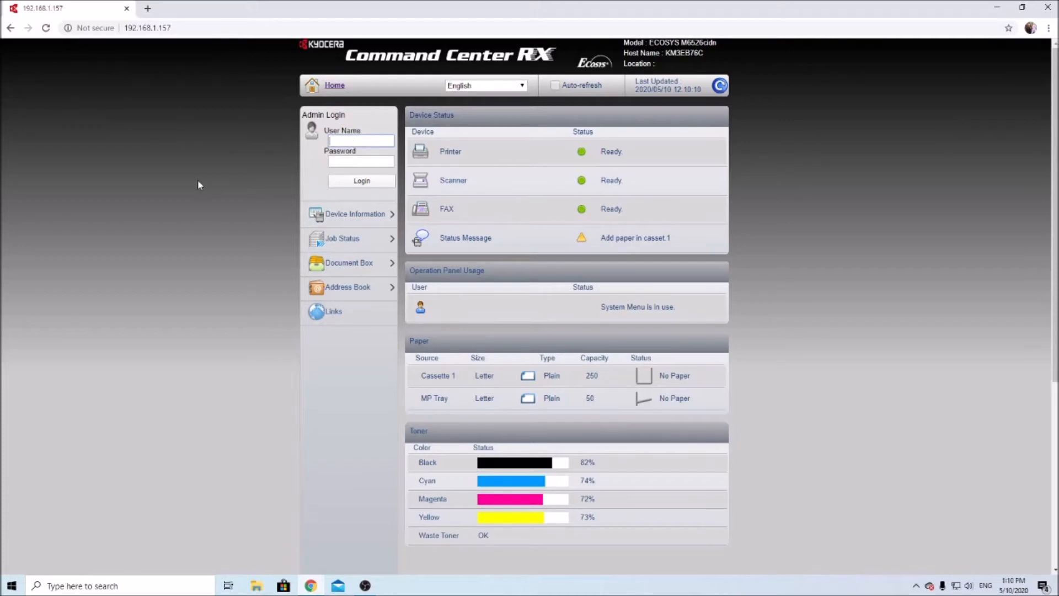
{"action": "type", "text": "Admin"}
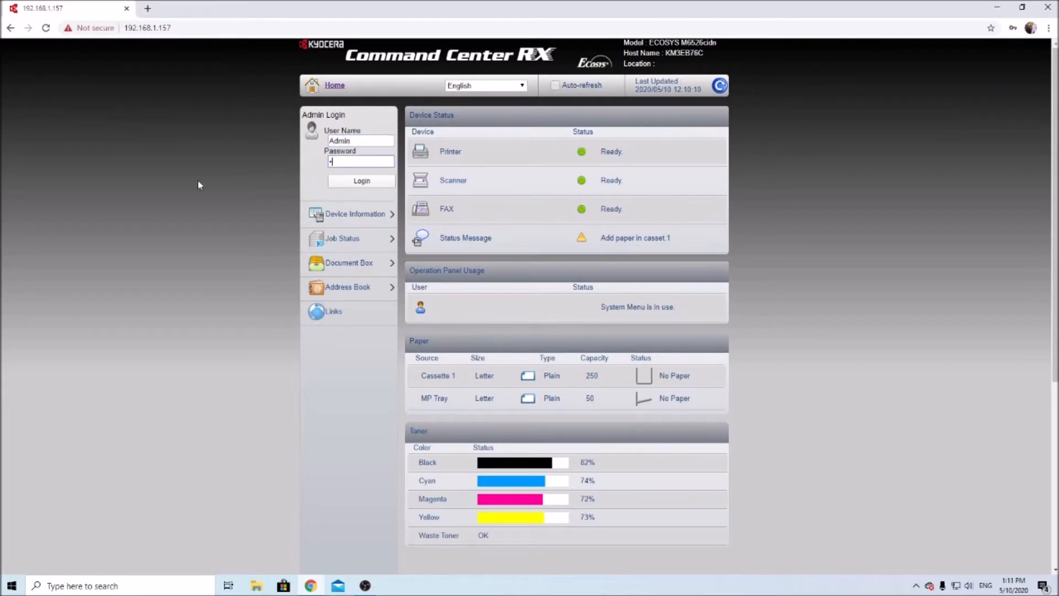
{"action": "type", "text": "••••"}
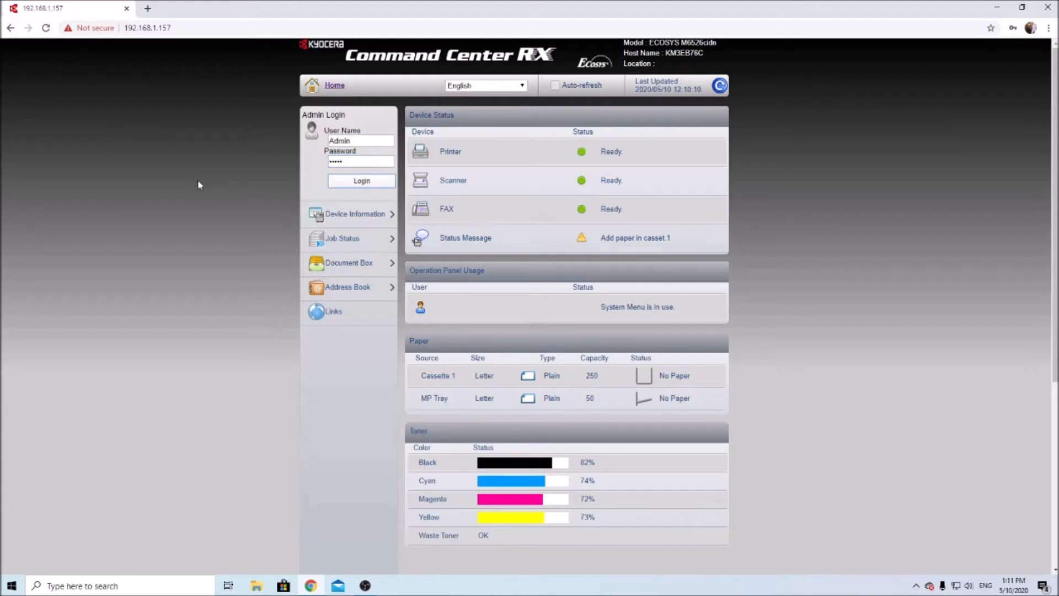
{"action": "left_click", "coordinate": [361, 180]}
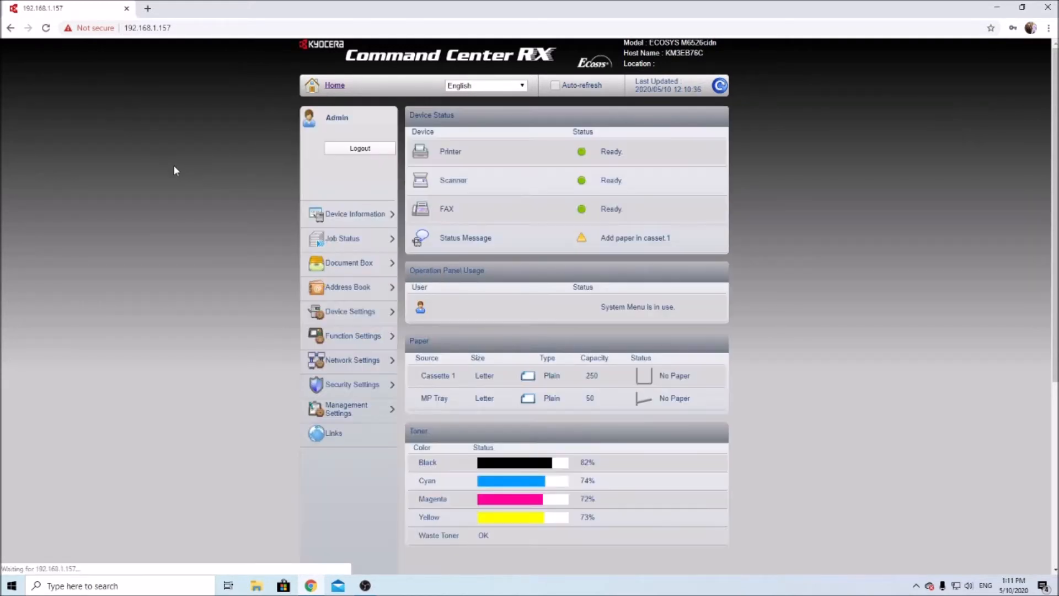
Step: Go to Network Settings > TCP/IP and switch DHCP/BOOTP to Off
{"action": "left_click", "coordinate": [352, 359]}
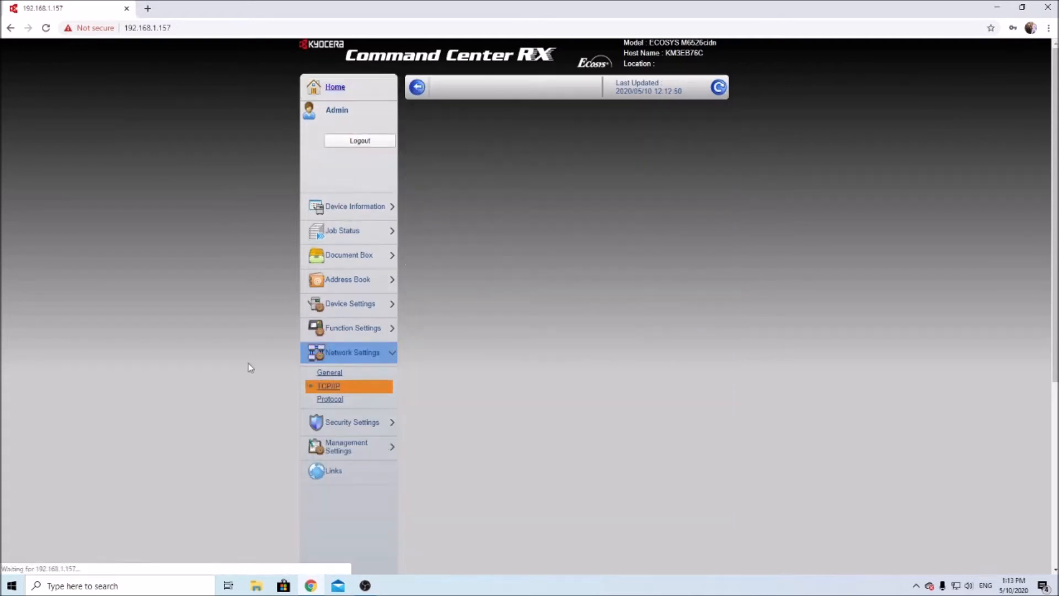
{"action": "left_click", "coordinate": [329, 386]}
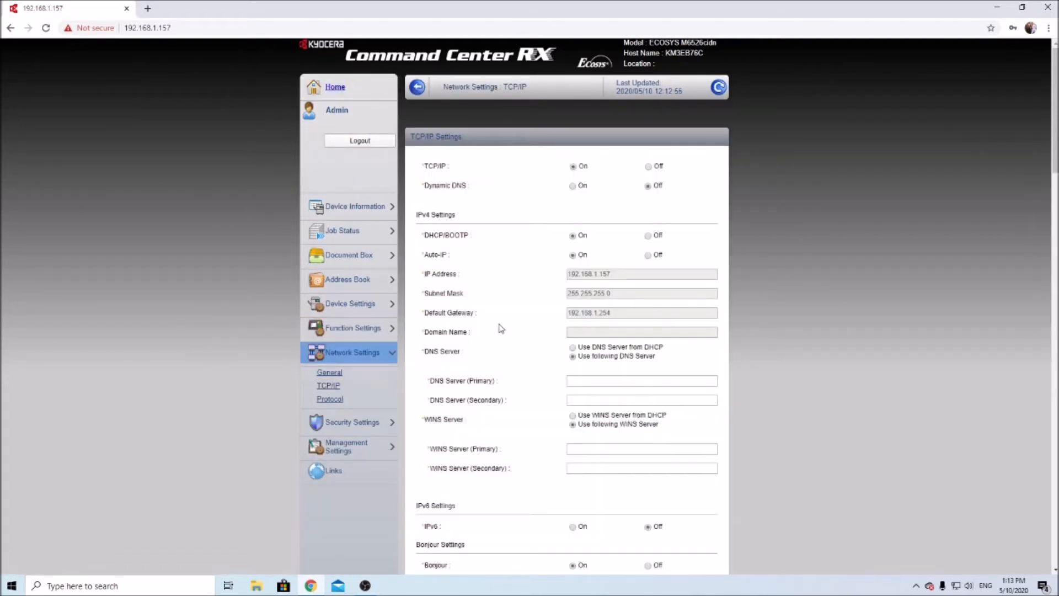
{"action": "mouse_move", "coordinate": [518, 317]}
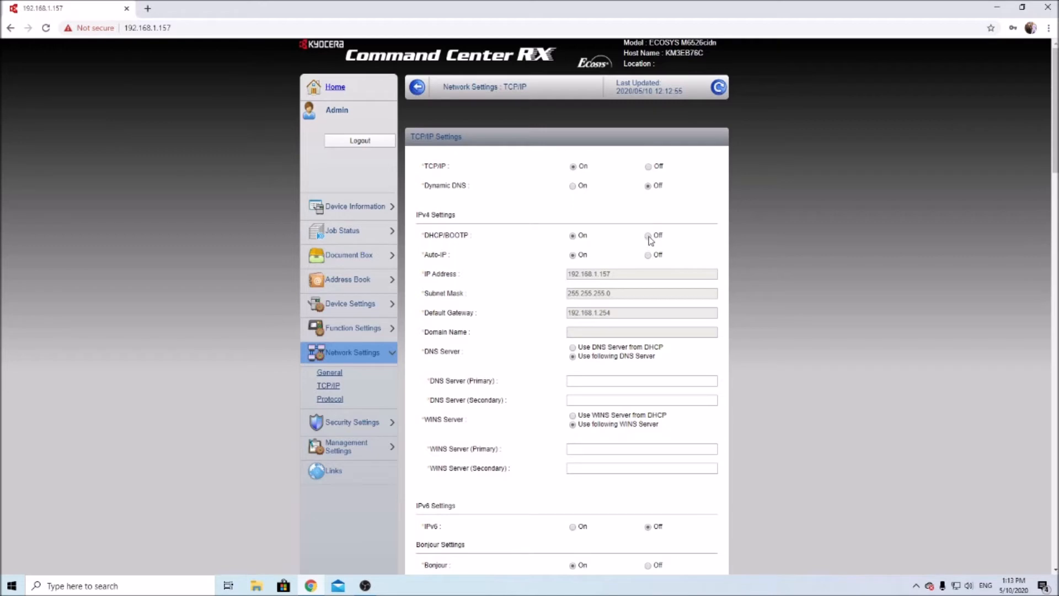
{"action": "left_click", "coordinate": [647, 235]}
{"action": "type", "text": "ipconfig"}
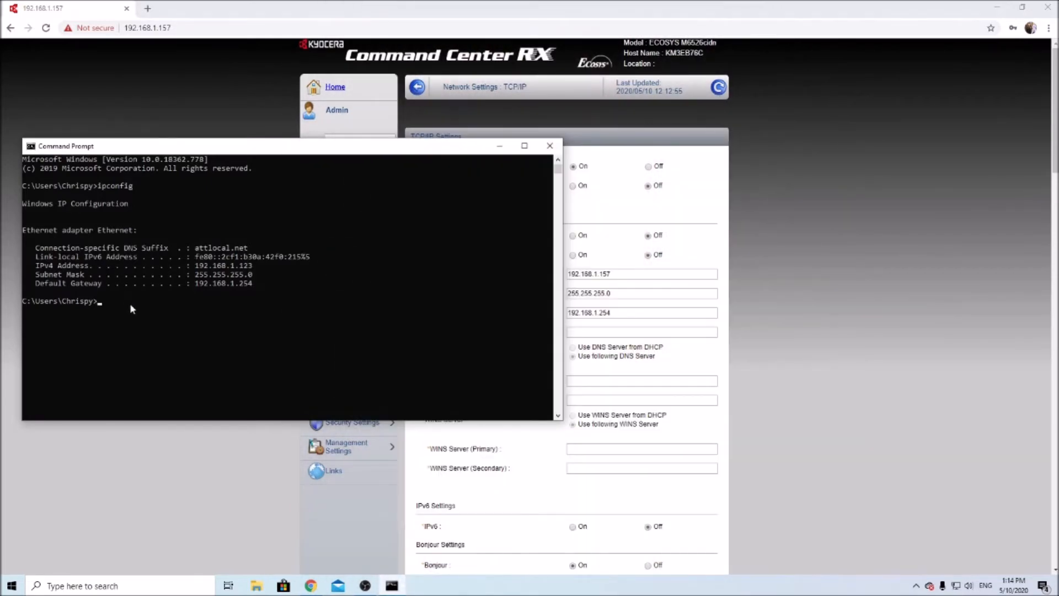
{"action": "mouse_move", "coordinate": [547, 286]}
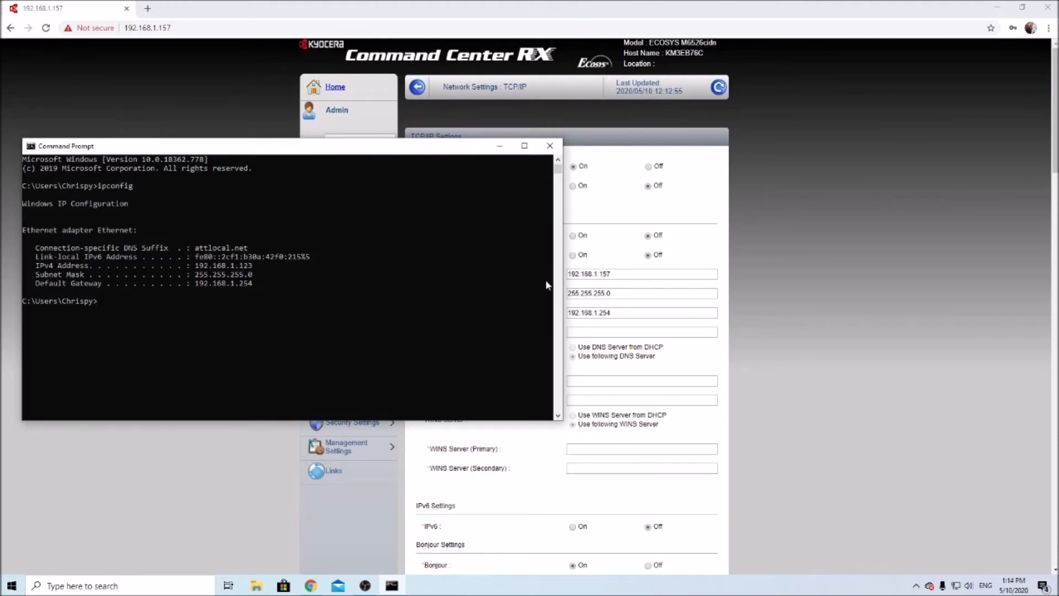
{"action": "mouse_move", "coordinate": [525, 305]}
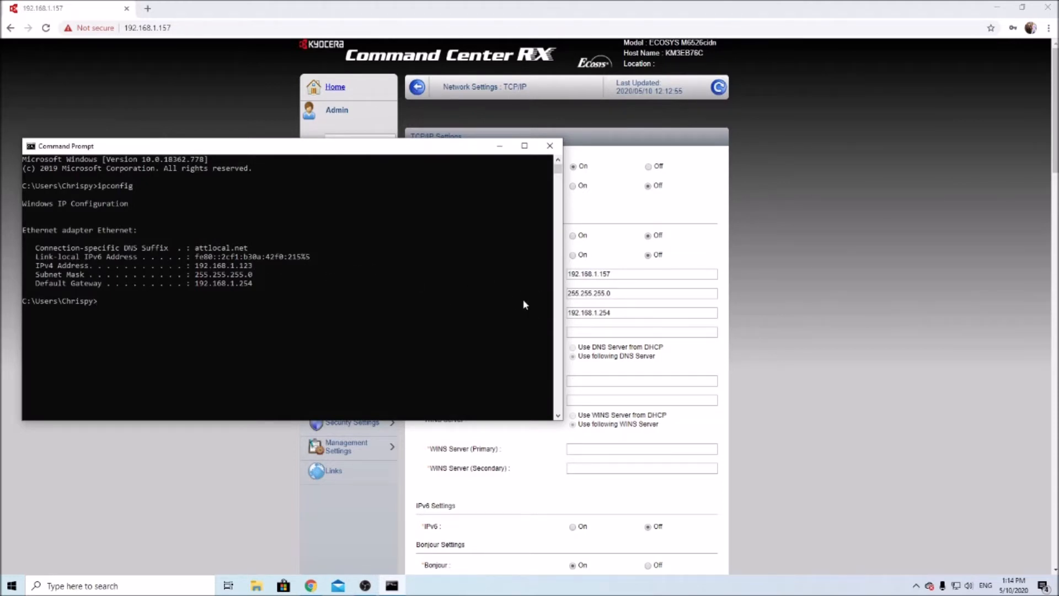
{"action": "mouse_move", "coordinate": [212, 316]}
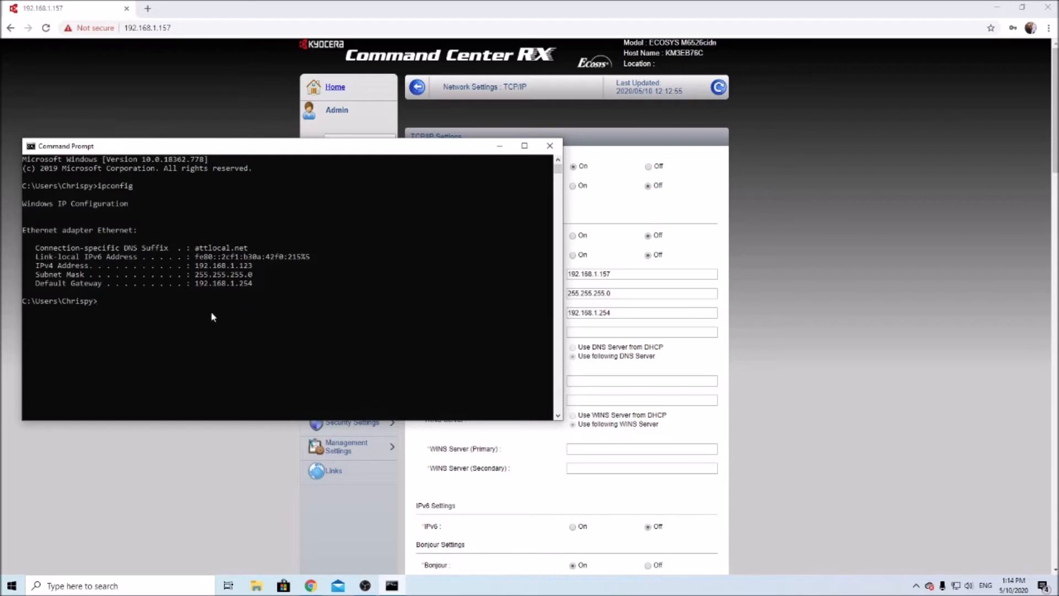
{"action": "mouse_move", "coordinate": [209, 317]}
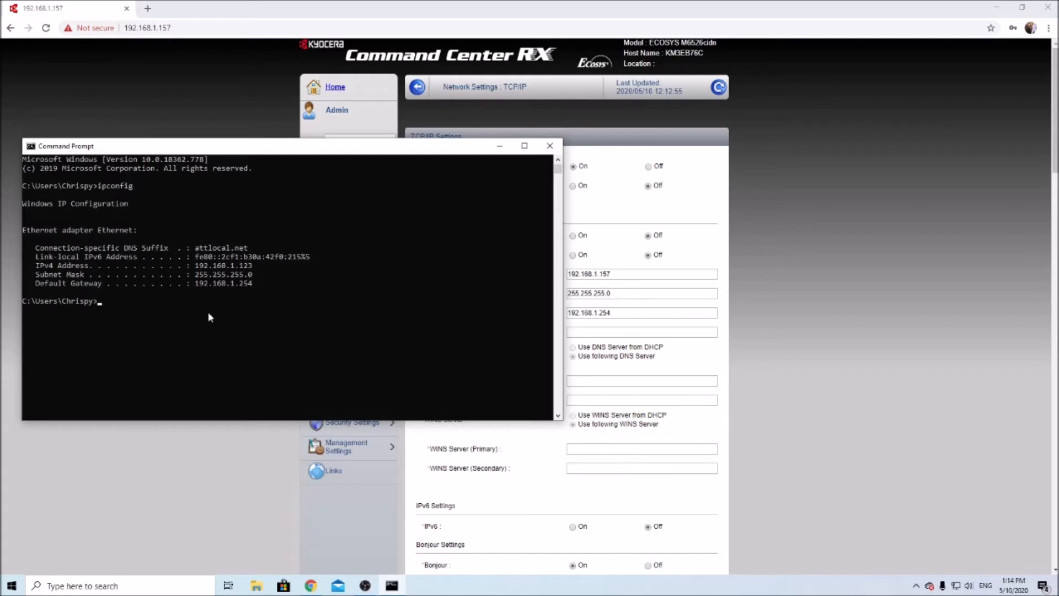
Step: Ping 192.168.1.200 to confirm the address is unreachable and free
{"action": "type", "text": "ping 192.168.1.200"}
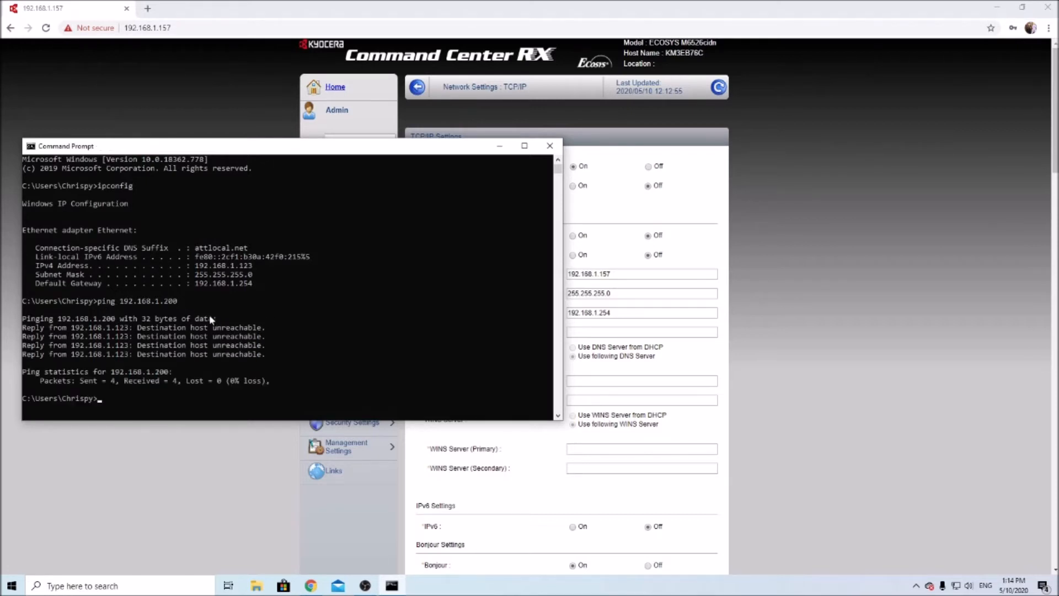
{"action": "mouse_move", "coordinate": [189, 318]}
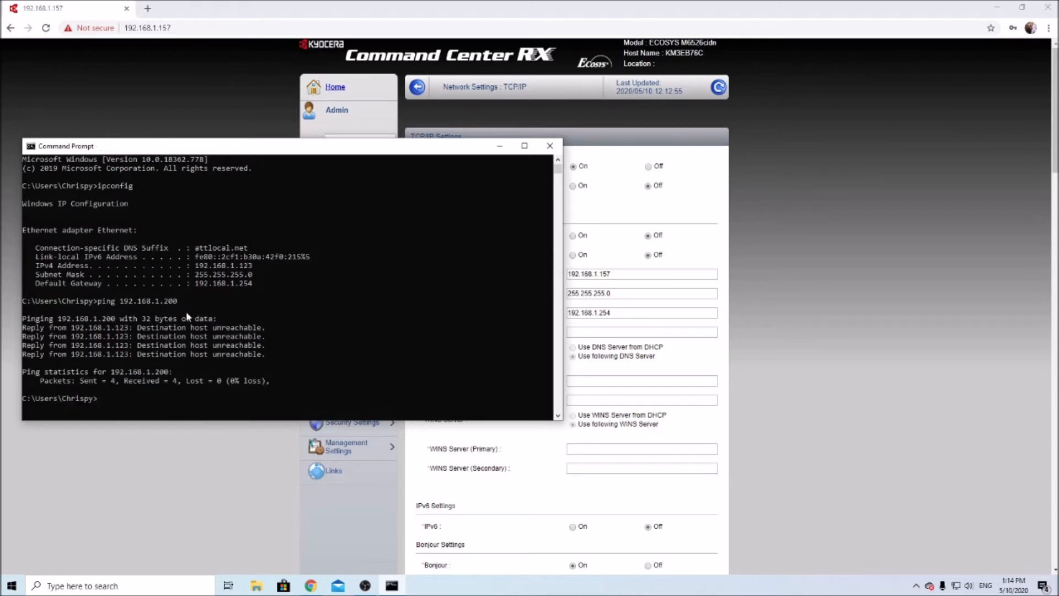
{"action": "mouse_move", "coordinate": [142, 357]}
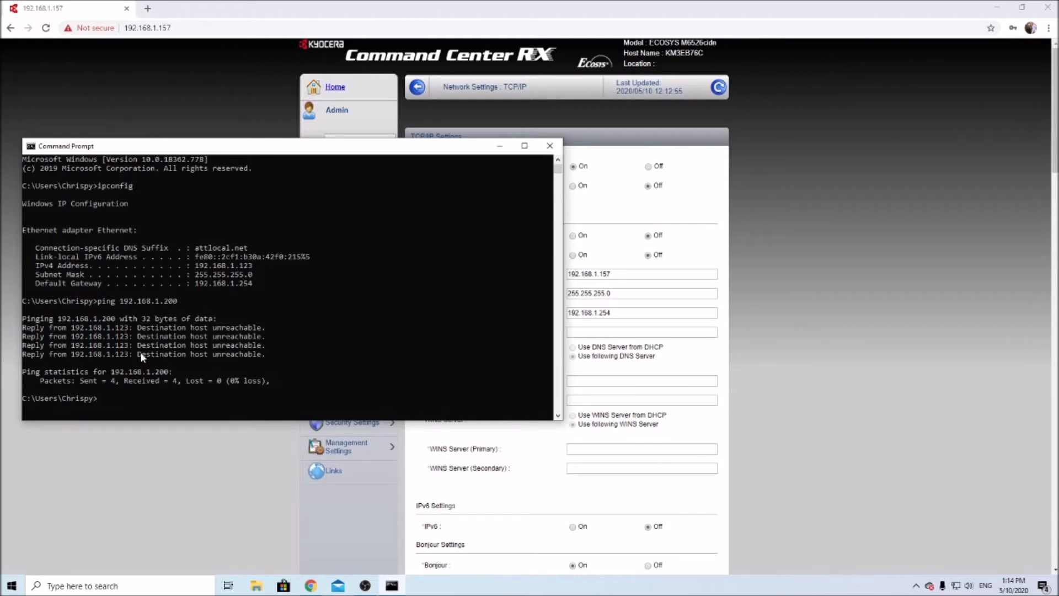
{"action": "mouse_move", "coordinate": [179, 302]}
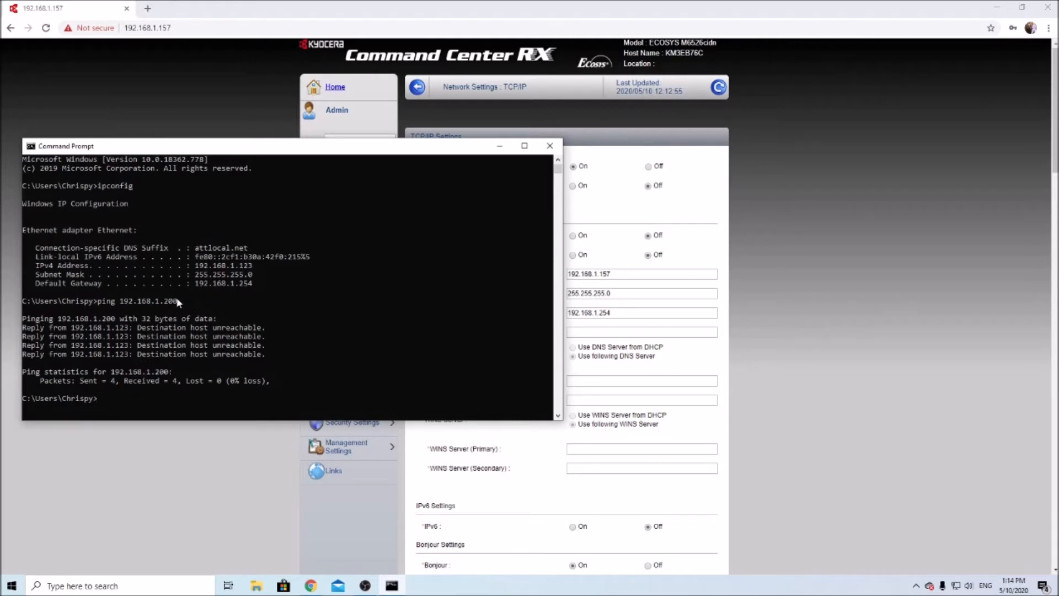
{"action": "mouse_move", "coordinate": [291, 299]}
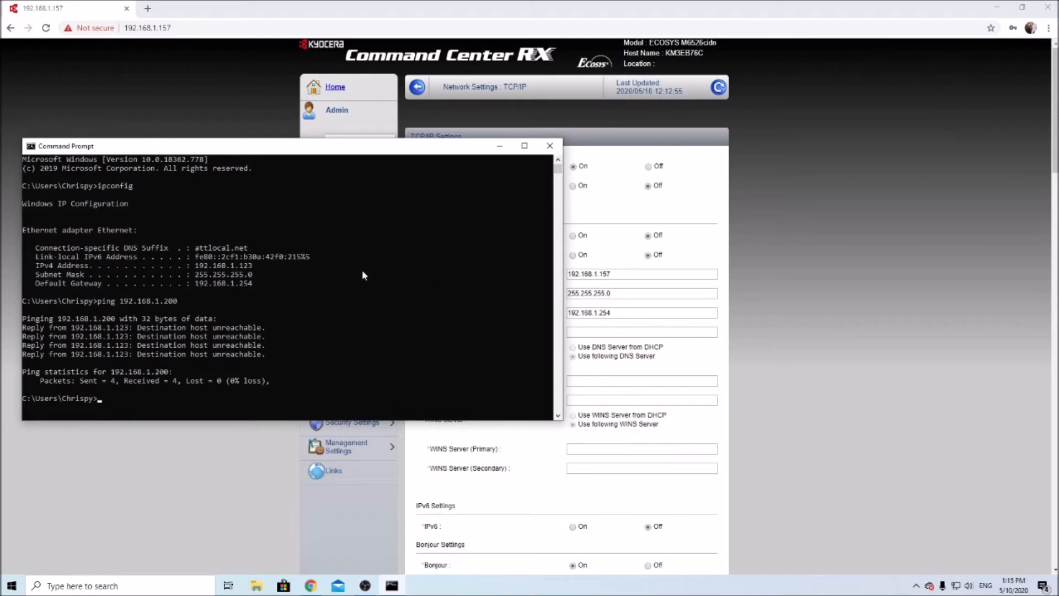
{"action": "mouse_move", "coordinate": [574, 284]}
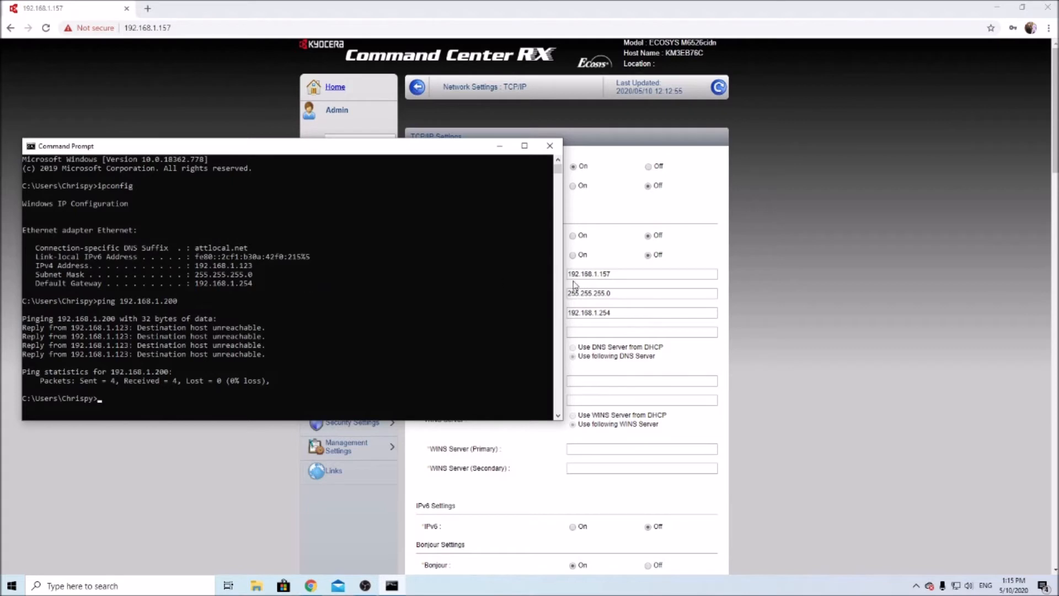
{"action": "mouse_move", "coordinate": [329, 306]}
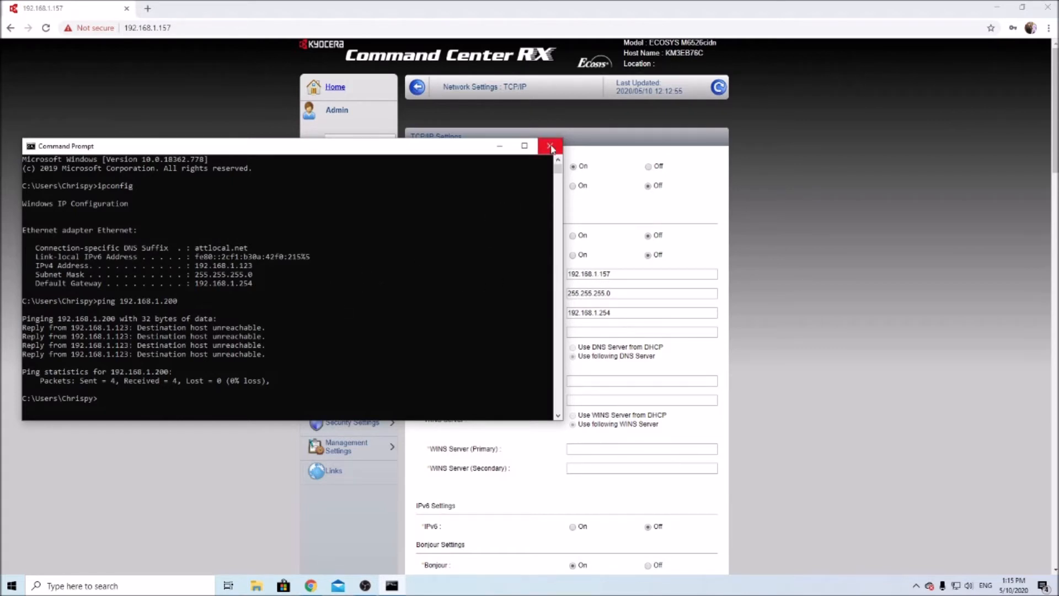
Step: Run ipconfig /all in a fresh Command Prompt and enter DNS 192.168.1.254 as the printer's primary DNS
{"action": "left_click", "coordinate": [550, 146]}
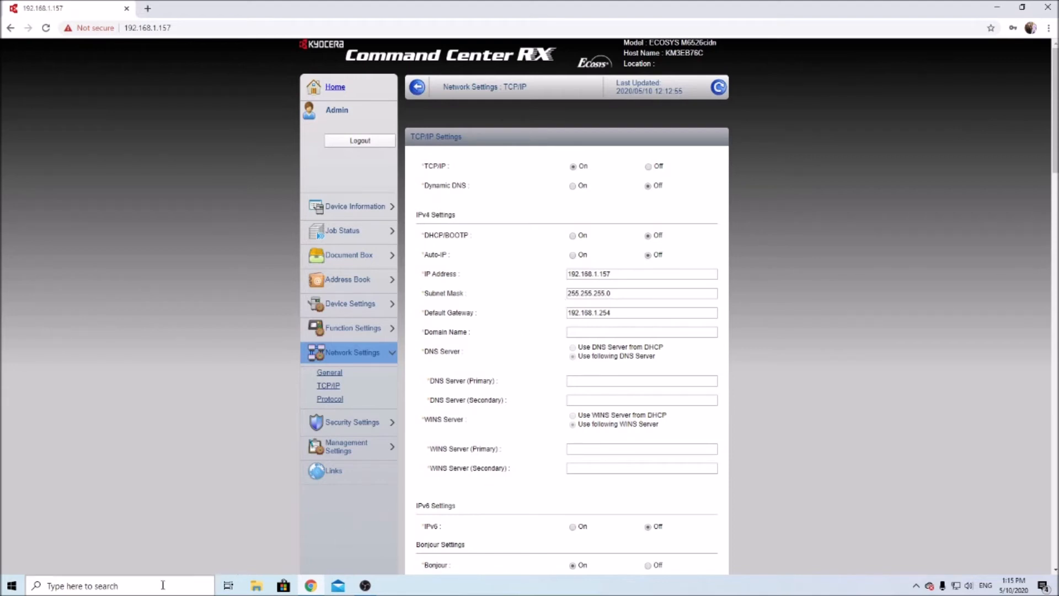
{"action": "left_click", "coordinate": [391, 585]}
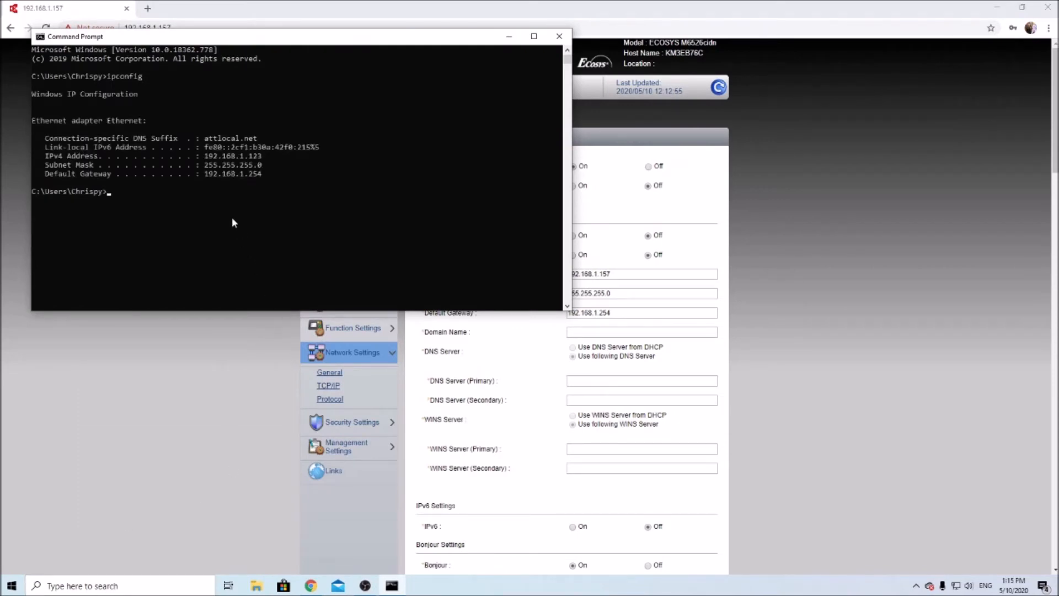
{"action": "mouse_move", "coordinate": [163, 220]}
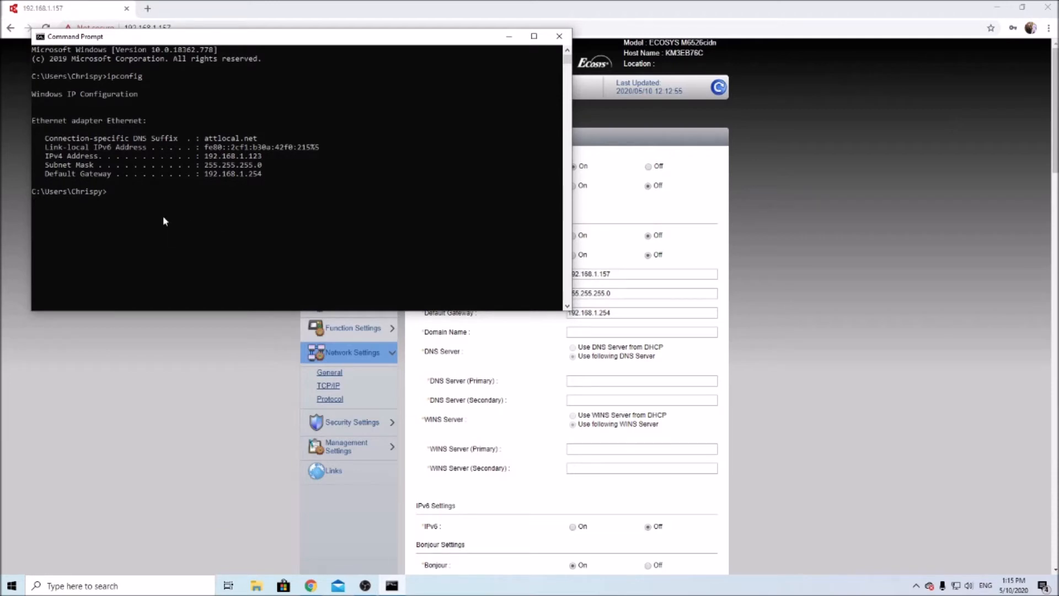
{"action": "mouse_move", "coordinate": [161, 217]}
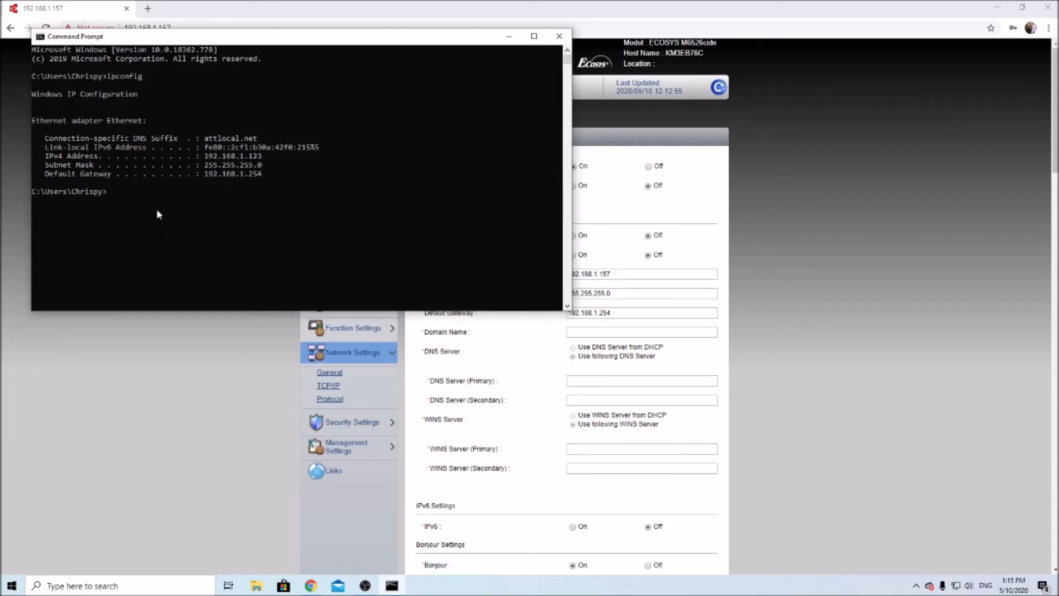
{"action": "mouse_move", "coordinate": [154, 197]}
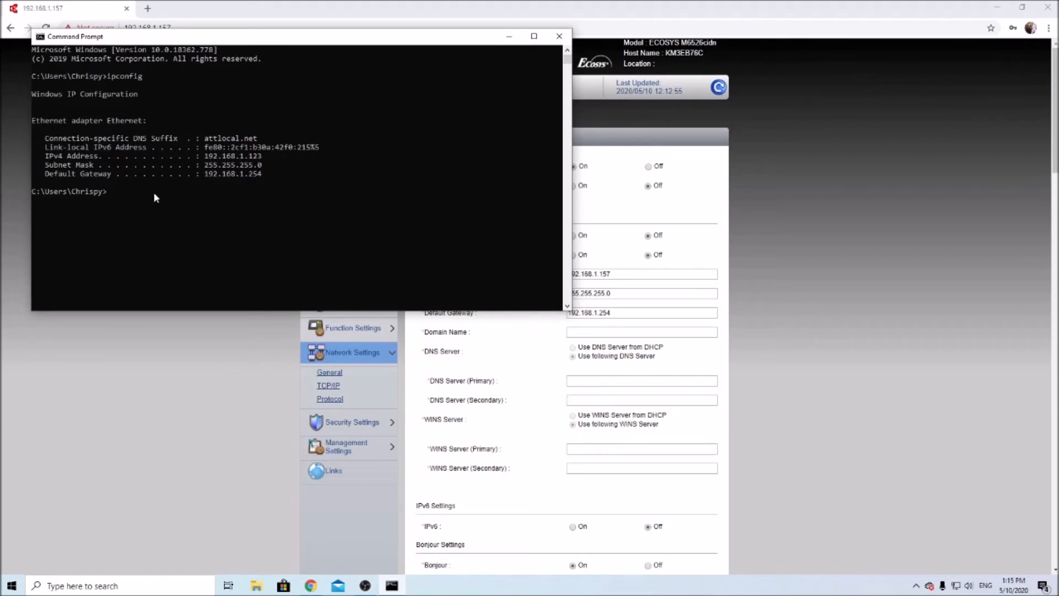
{"action": "type", "text": "ipconfig"}
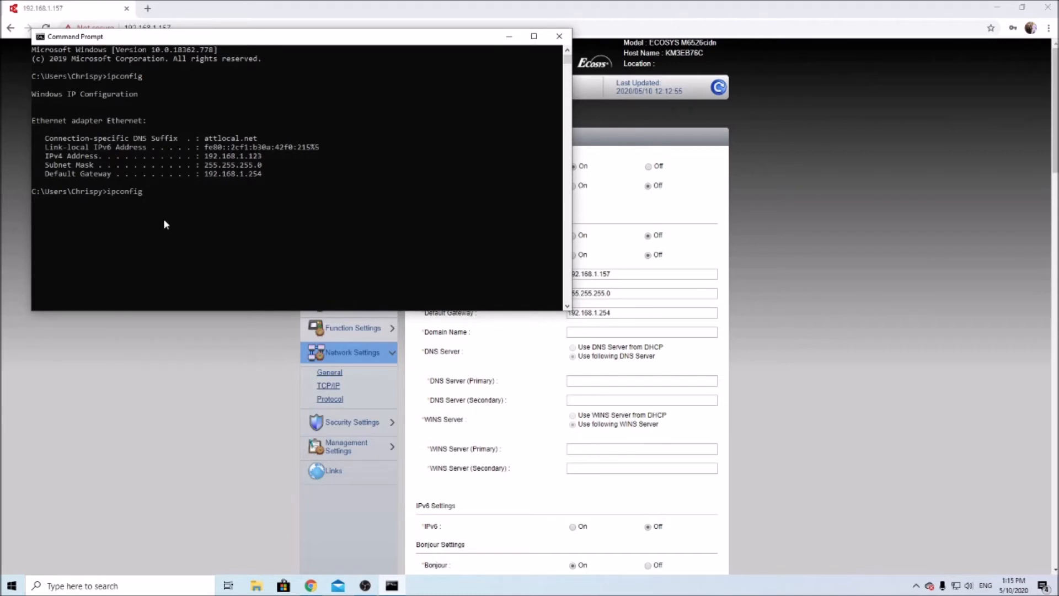
{"action": "type", "text": "/all"}
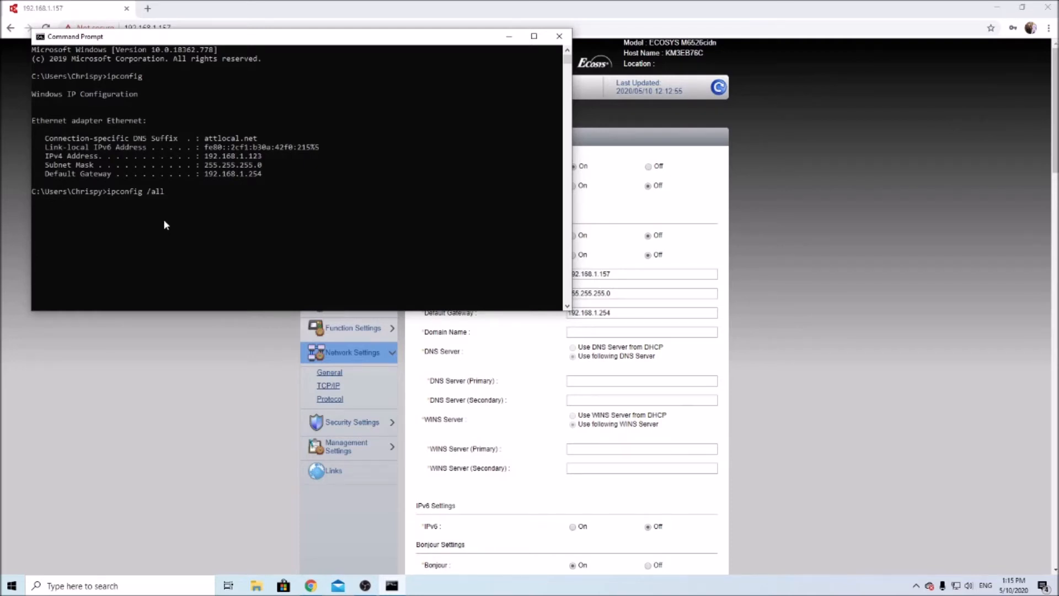
{"action": "mouse_move", "coordinate": [121, 202]}
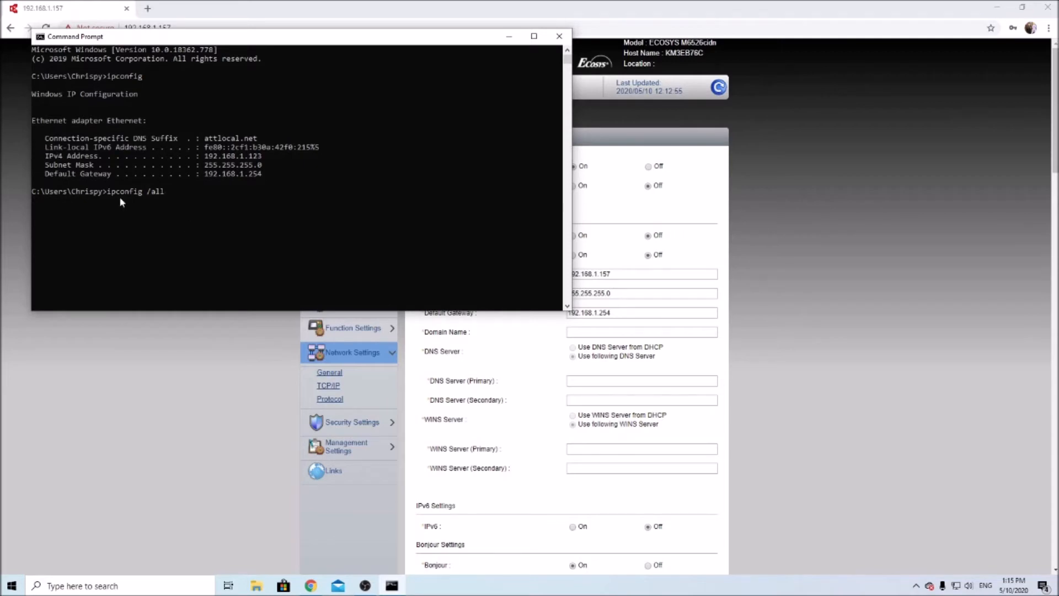
{"action": "mouse_move", "coordinate": [297, 257]}
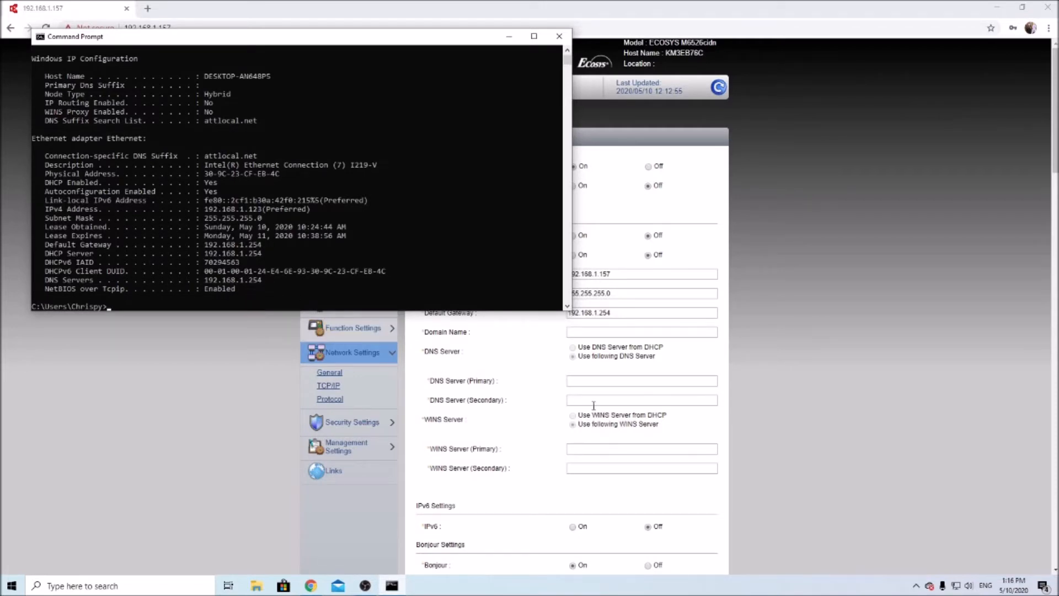
{"action": "type", "text": "192.168.1.254"}
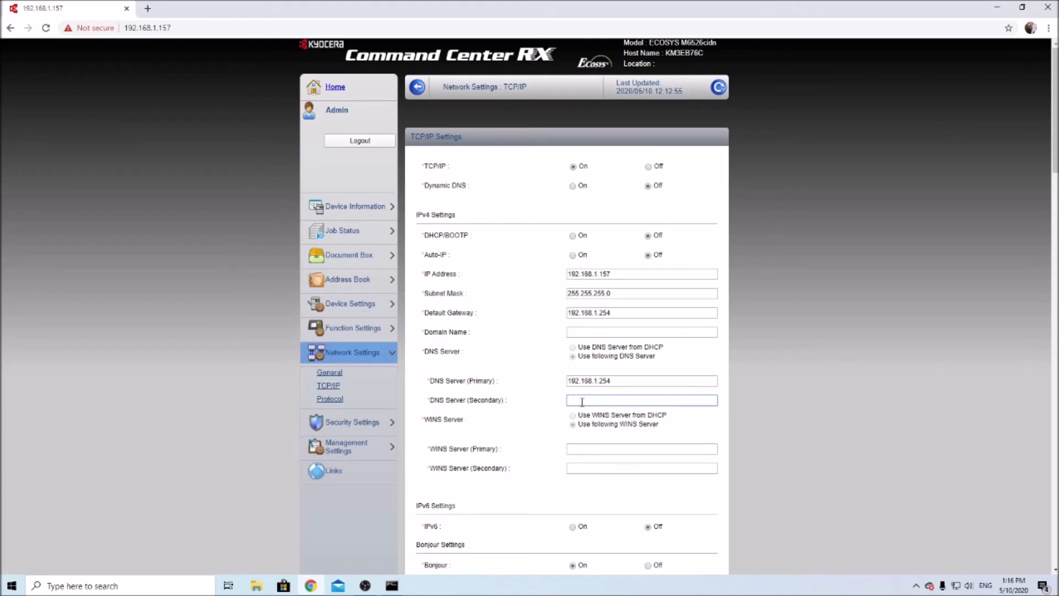
Step: Enter 75.75.75.75 as secondary DNS and submit the TCP/IP settings
{"action": "type", "text": "75."}
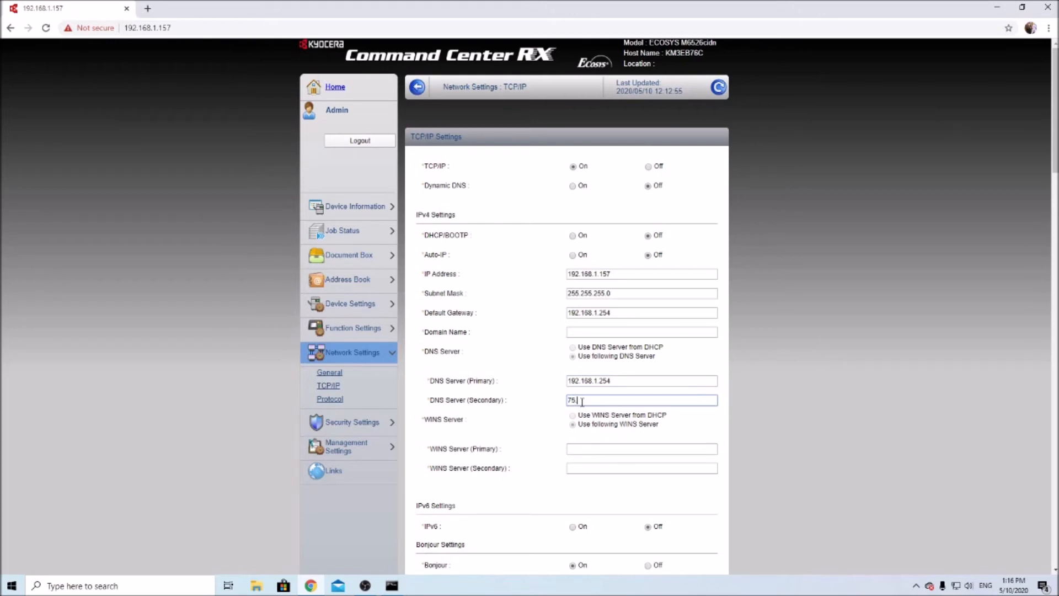
{"action": "type", "text": "75.75.75"}
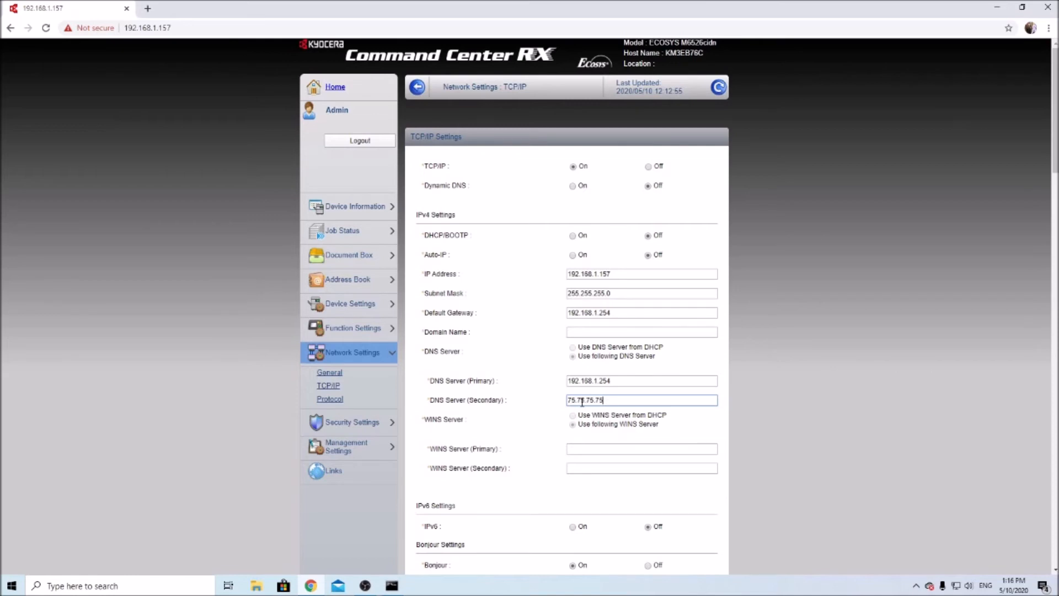
{"action": "mouse_move", "coordinate": [426, 372]}
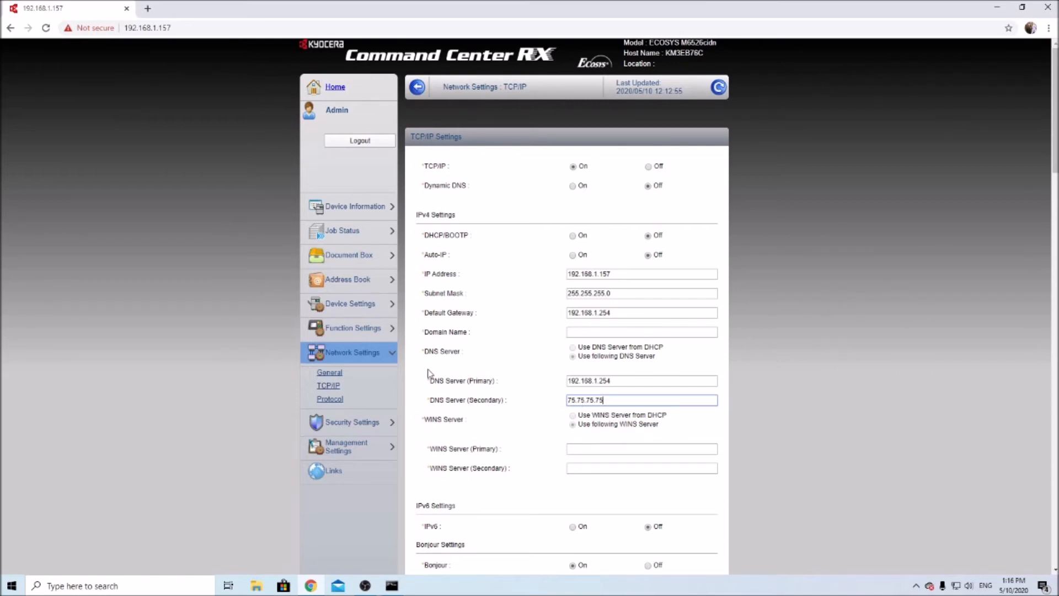
{"action": "scroll", "scroll_direction": "down", "scroll_amount": 3}
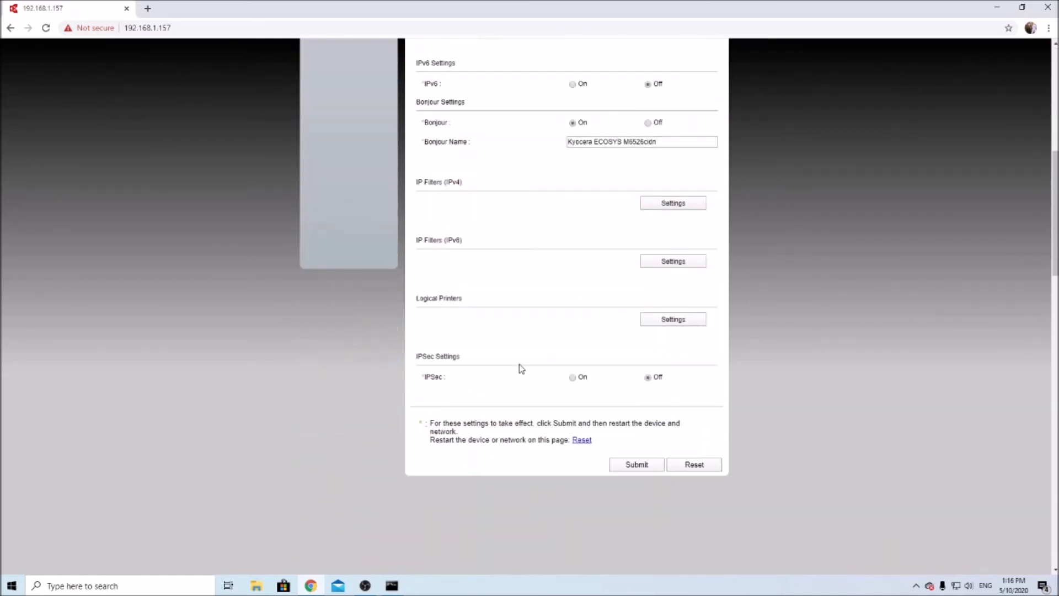
{"action": "left_click", "coordinate": [636, 465]}
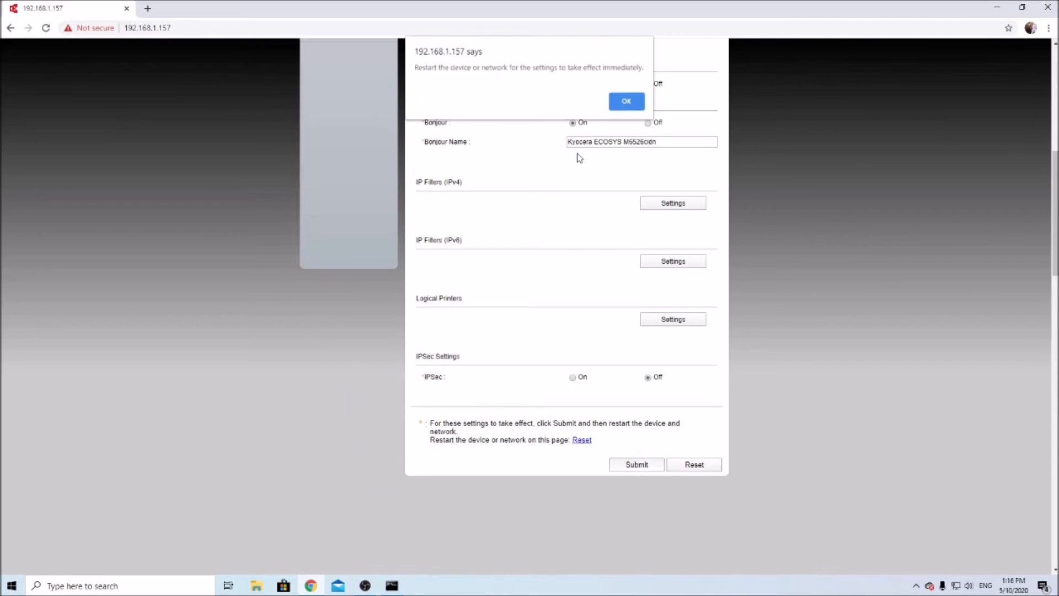
Step: Acknowledge the restart prompt, confirm both DNS servers saved, and go to the Reset page
{"action": "left_click", "coordinate": [625, 100]}
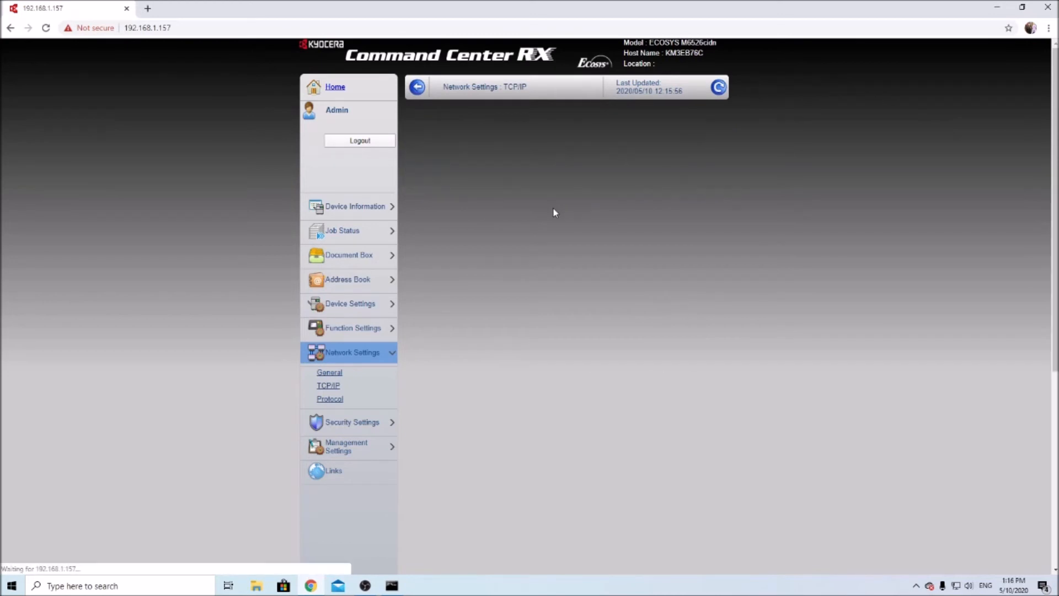
{"action": "left_click", "coordinate": [327, 385]}
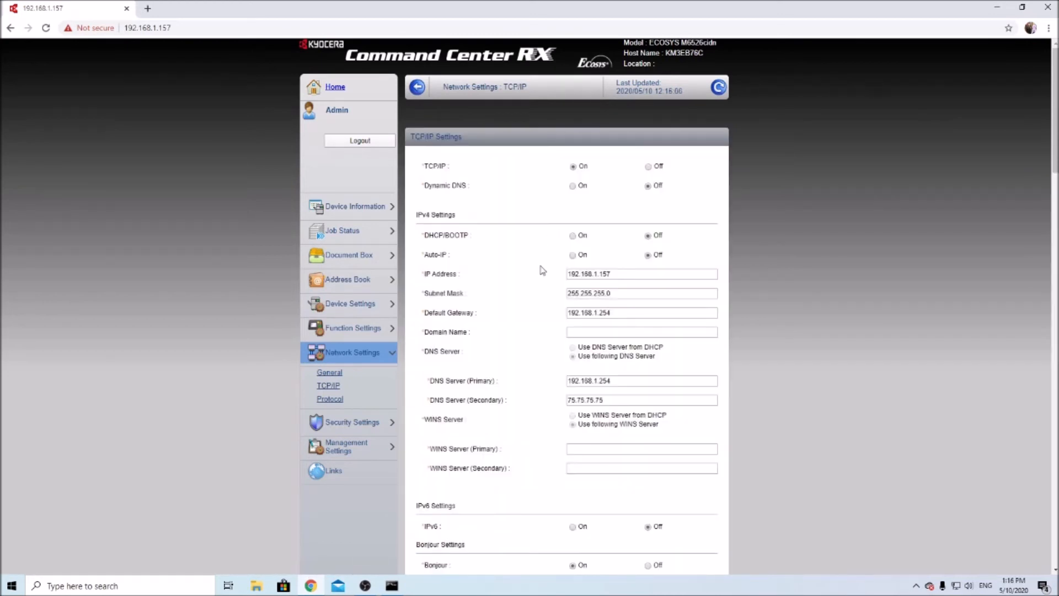
{"action": "scroll", "scroll_direction": "down", "scroll_amount": 3}
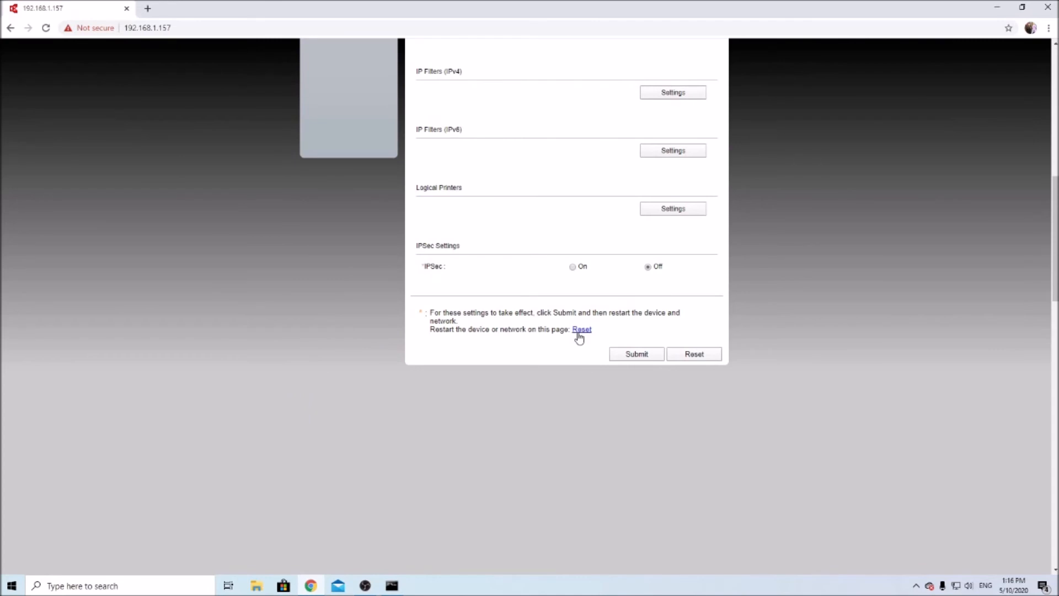
{"action": "left_click", "coordinate": [582, 328]}
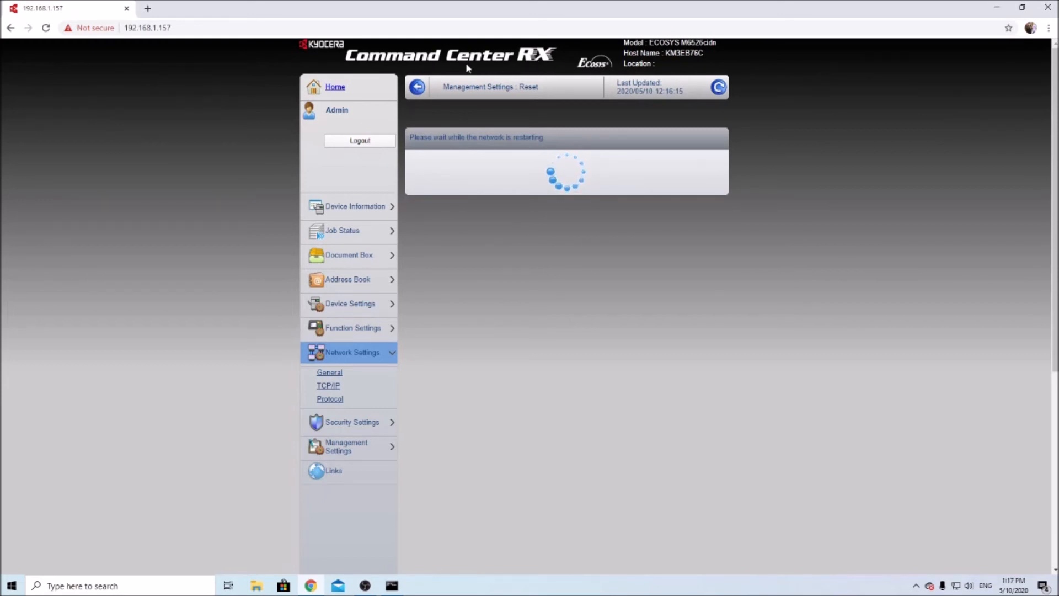
{"action": "mouse_move", "coordinate": [536, 155]}
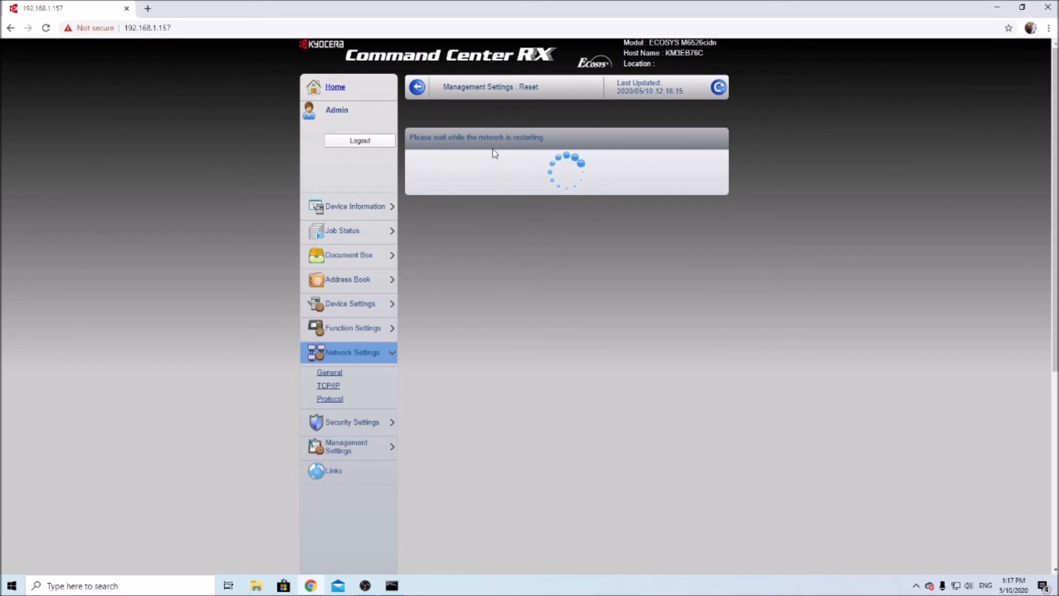
{"action": "mouse_move", "coordinate": [559, 228]}
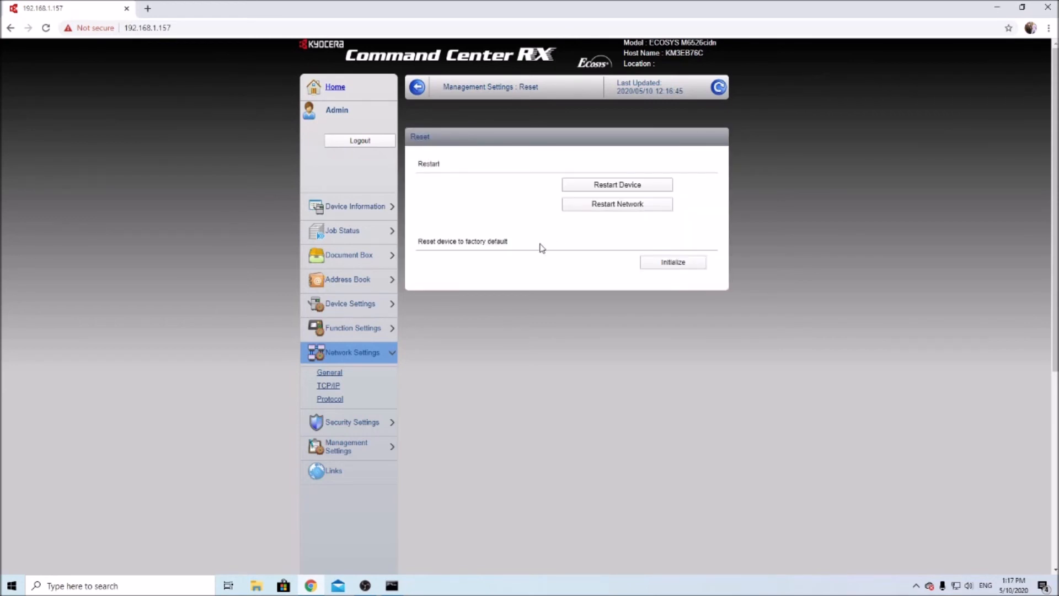
{"action": "mouse_move", "coordinate": [635, 272]}
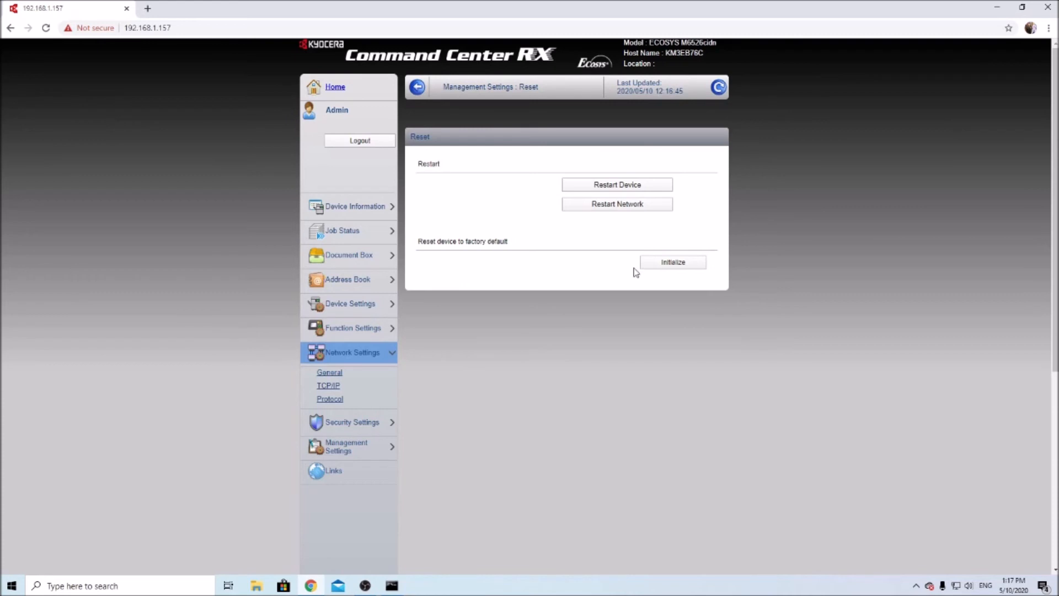
{"action": "mouse_move", "coordinate": [500, 218]}
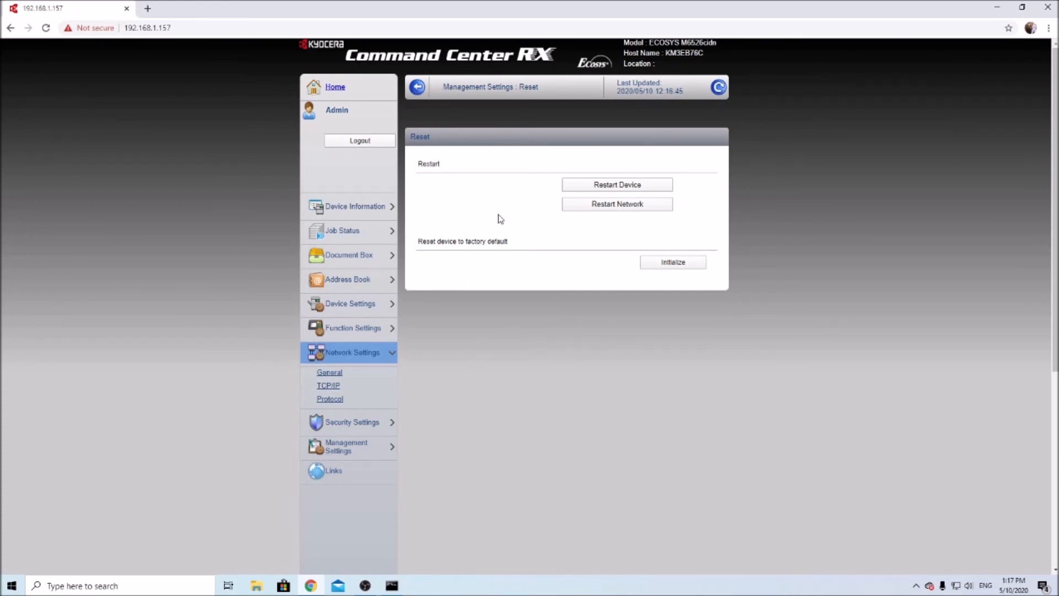
{"action": "mouse_move", "coordinate": [527, 299]}
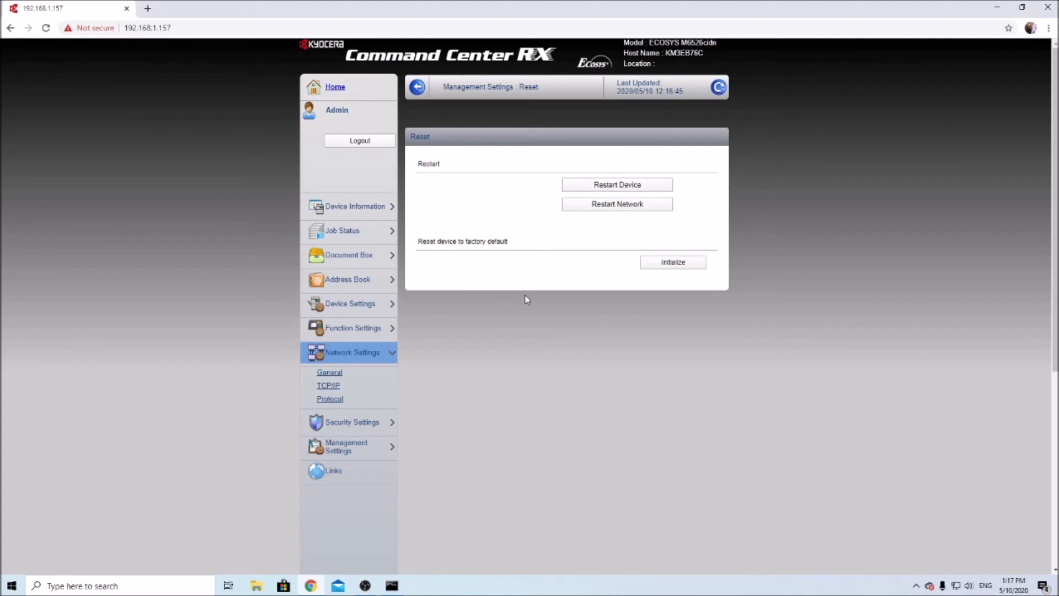
{"action": "mouse_move", "coordinate": [526, 227]}
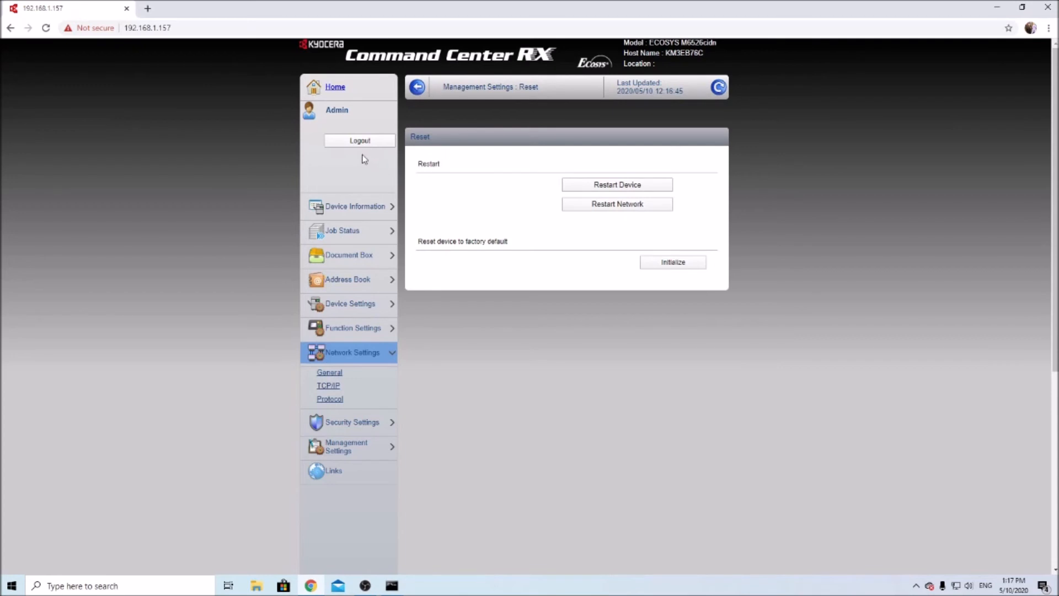
{"action": "mouse_move", "coordinate": [360, 152]}
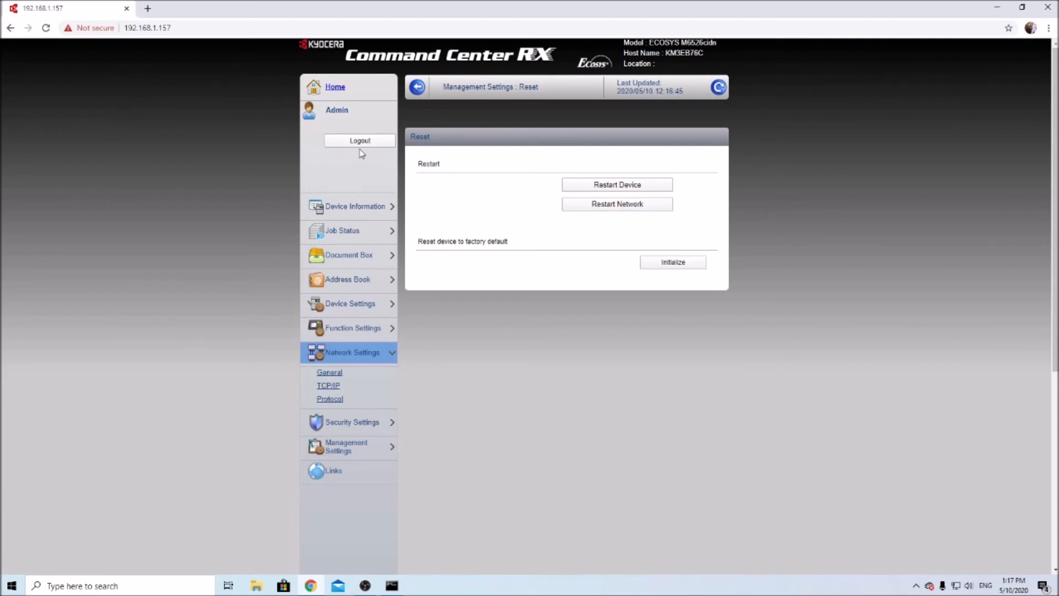
{"action": "mouse_move", "coordinate": [360, 140]}
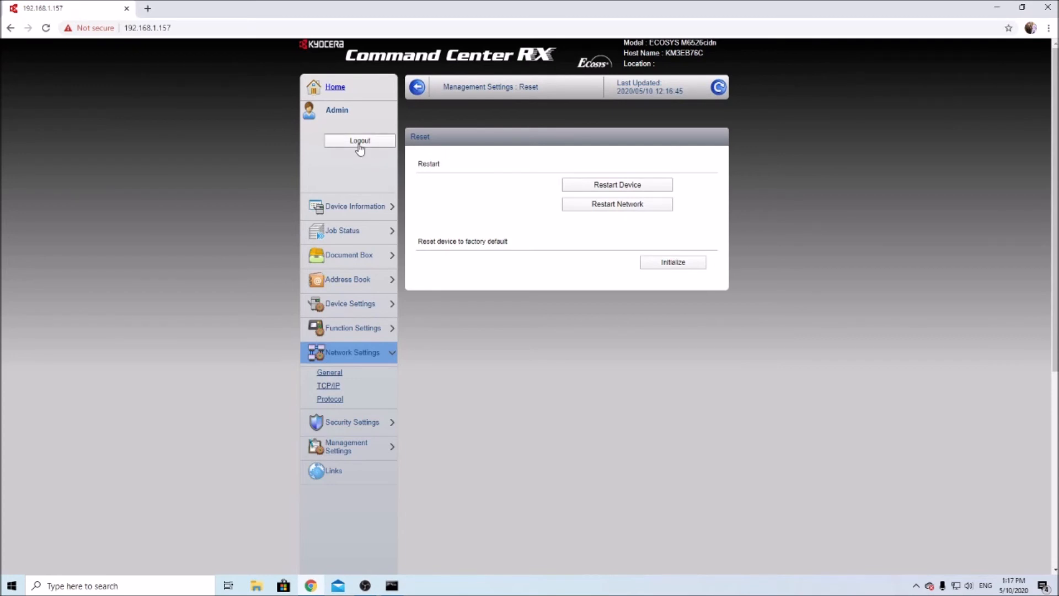
{"action": "mouse_move", "coordinate": [352, 357]}
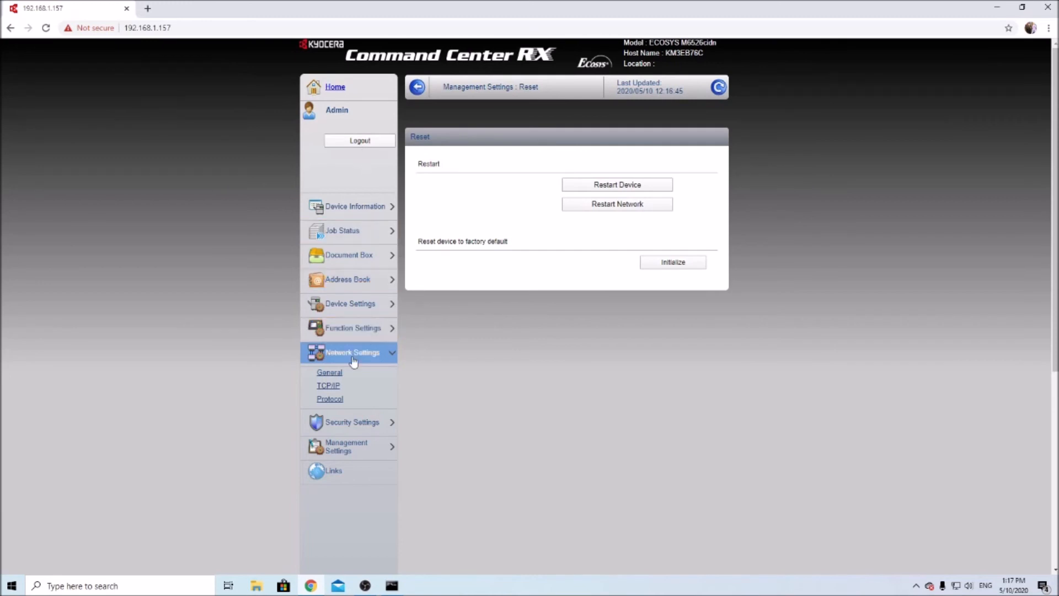
Step: Verify the TCP/IP page shows IP 192.168.1.157, gateway 192.168.1.254 and both DNS servers, then expand Management Settings
{"action": "left_click", "coordinate": [328, 372]}
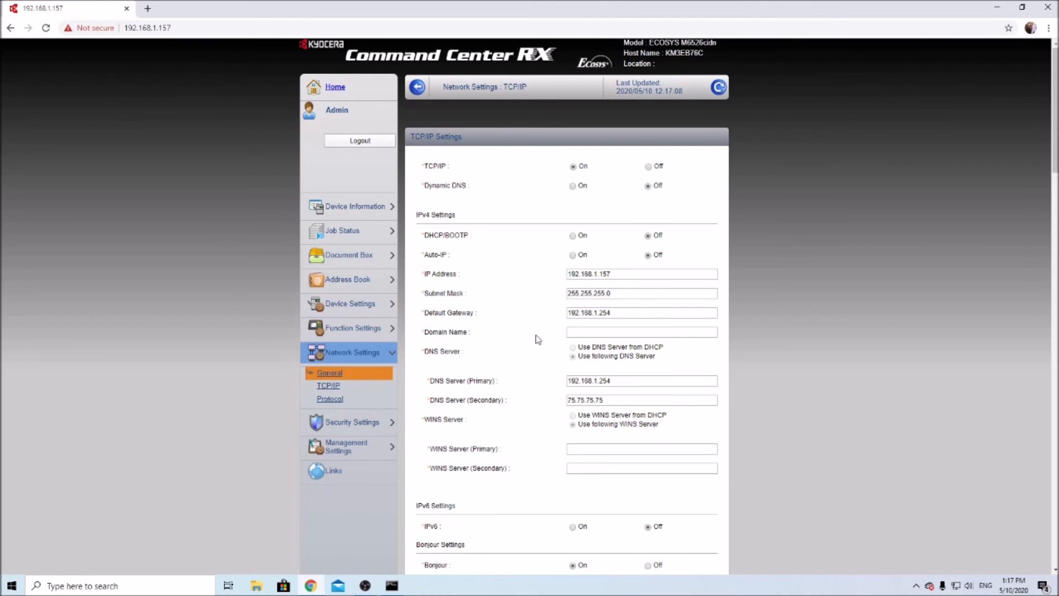
{"action": "mouse_move", "coordinate": [525, 330]}
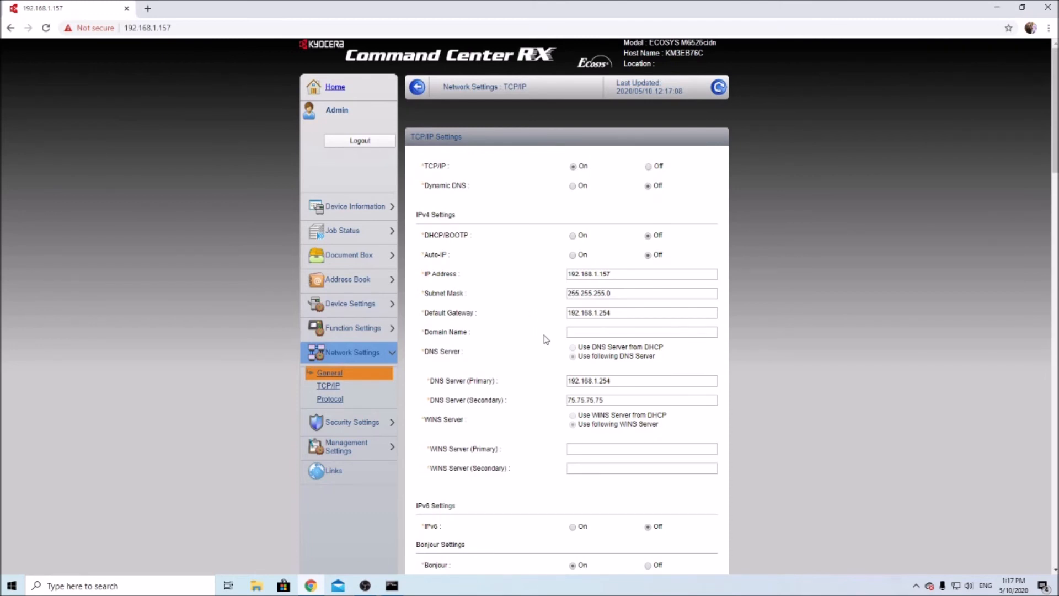
{"action": "scroll", "scroll_direction": "down", "scroll_amount": 3}
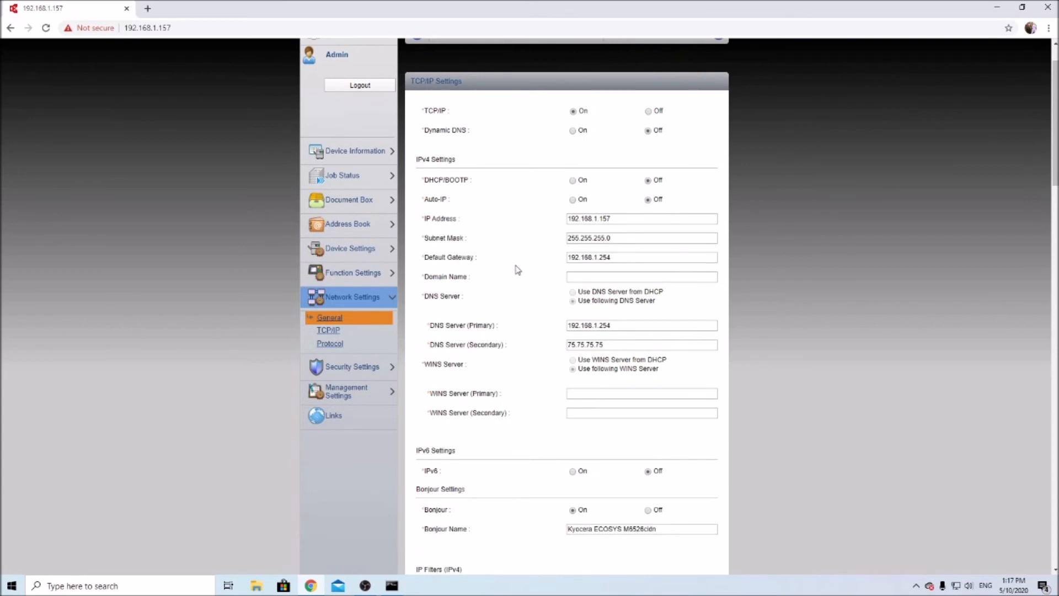
{"action": "mouse_move", "coordinate": [347, 391]}
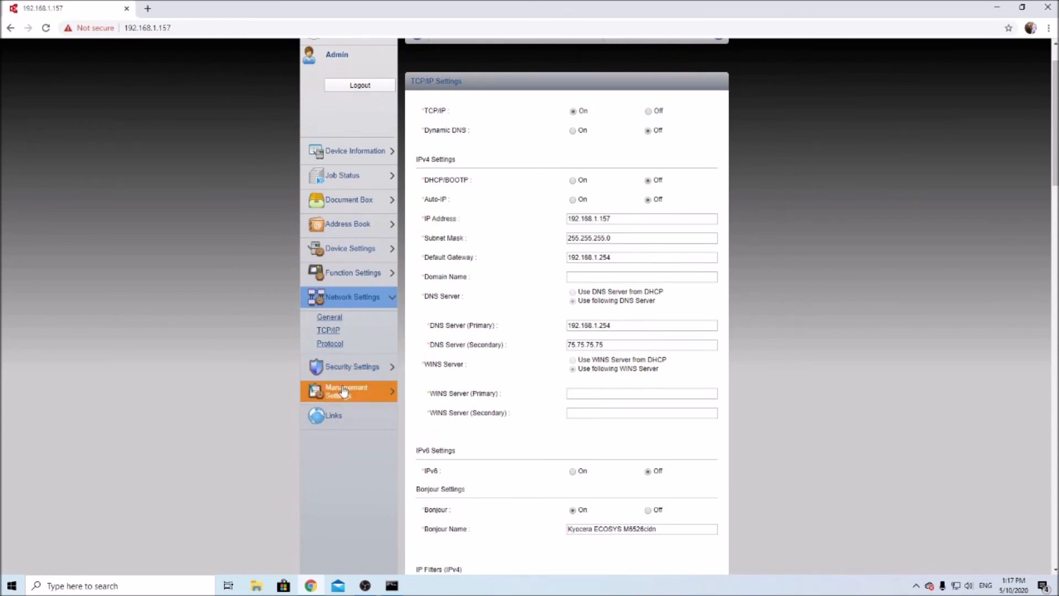
{"action": "left_click", "coordinate": [348, 390]}
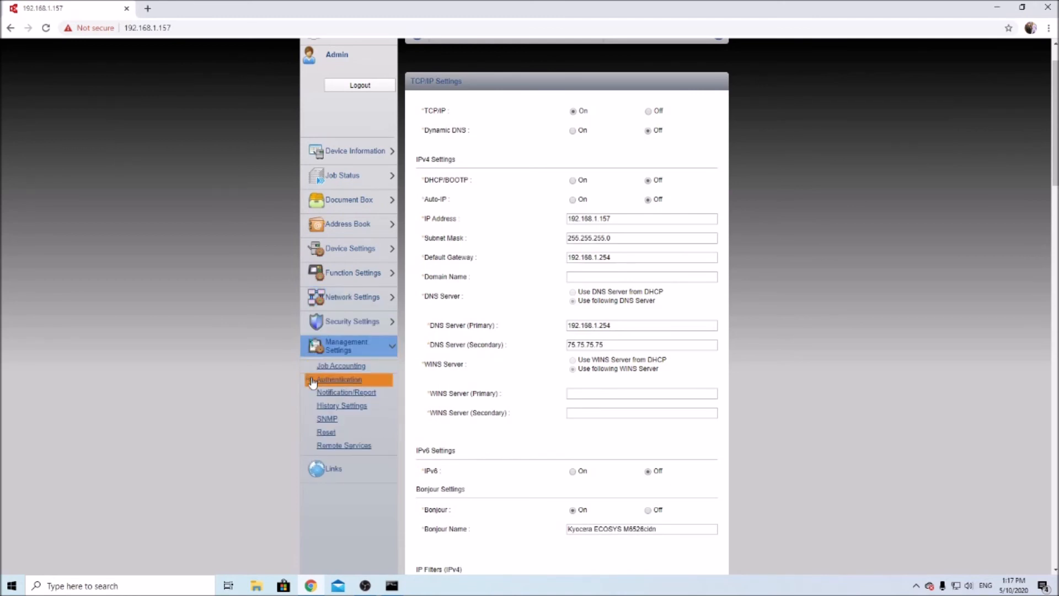
Step: Show the Notification/Report settings page with its result and maintenance report options
{"action": "left_click", "coordinate": [345, 392]}
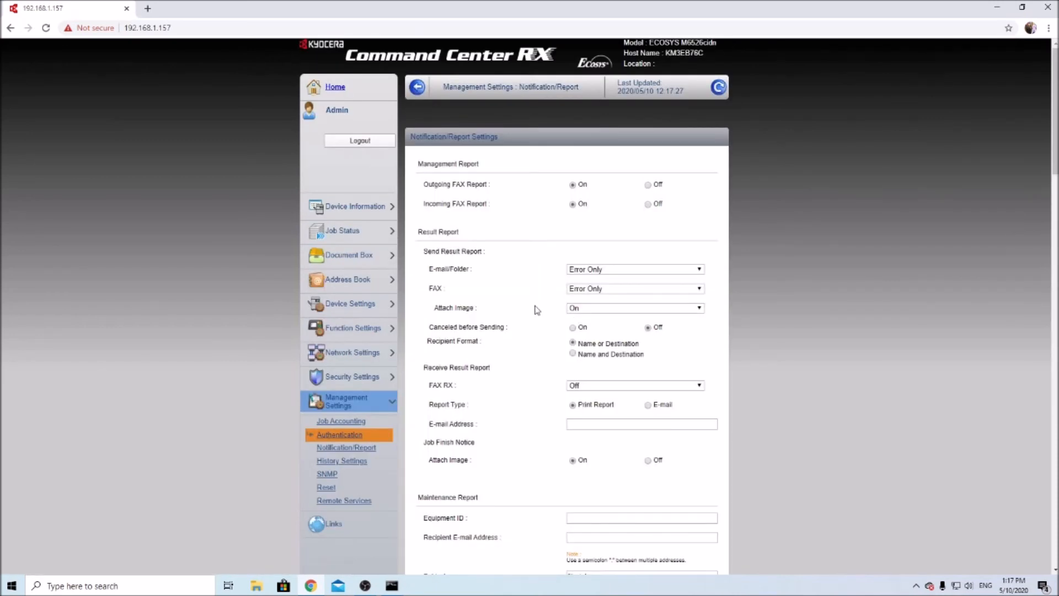
{"action": "scroll", "scroll_direction": "down", "scroll_amount": 3}
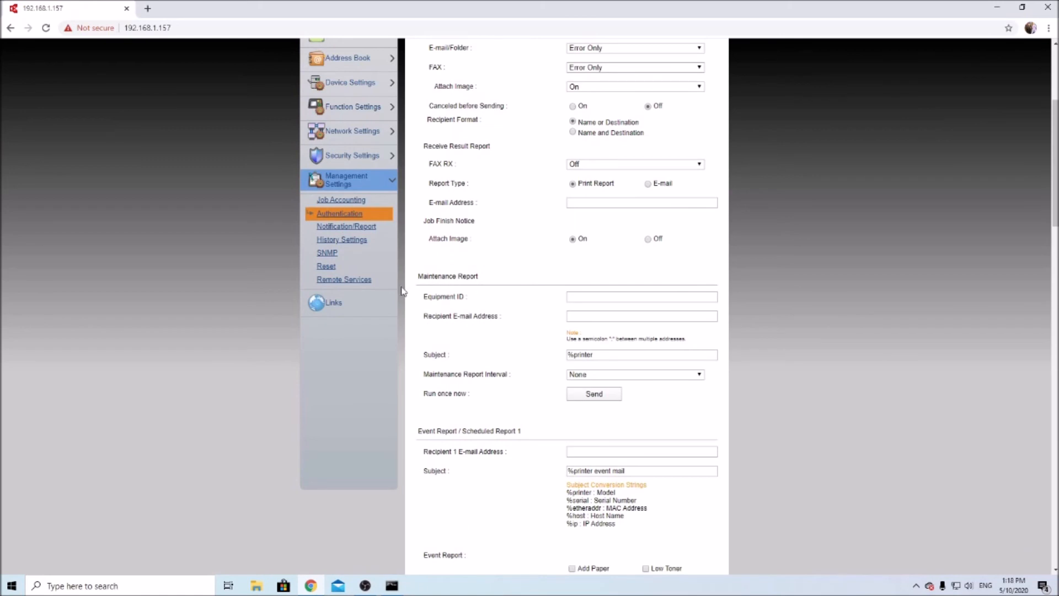
Step: Switch Remote Services to On under Management Settings, leaving the change unsubmitted
{"action": "left_click", "coordinate": [343, 279]}
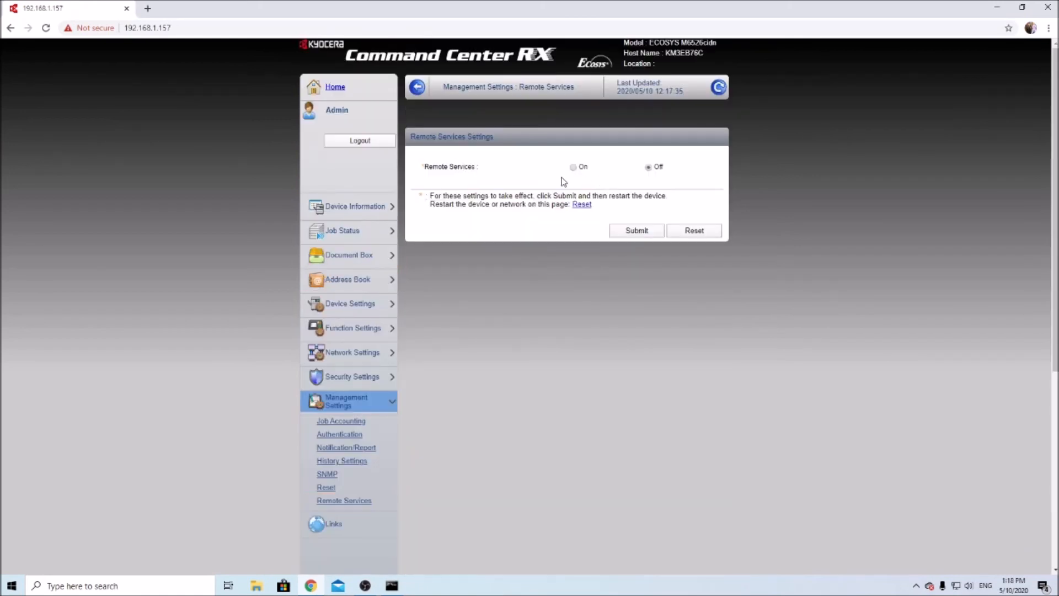
{"action": "mouse_move", "coordinate": [597, 180]}
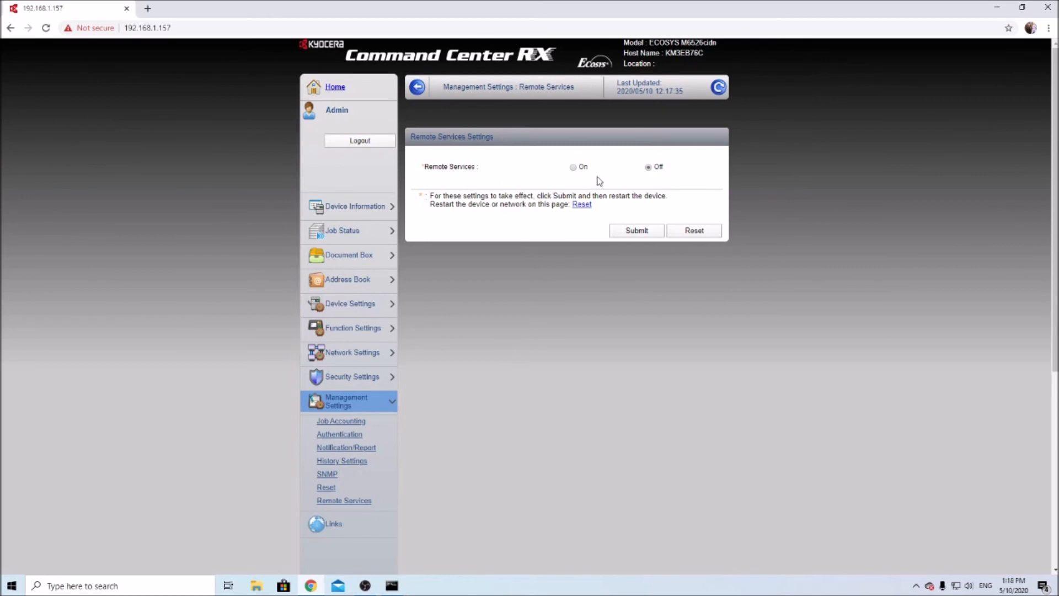
{"action": "mouse_move", "coordinate": [613, 181]}
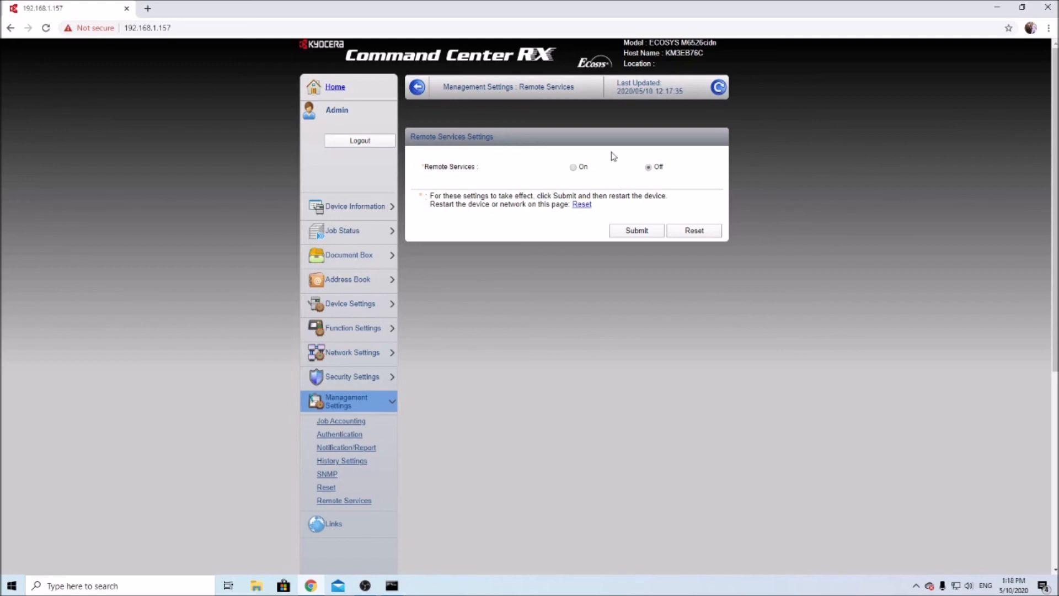
{"action": "mouse_move", "coordinate": [628, 154]}
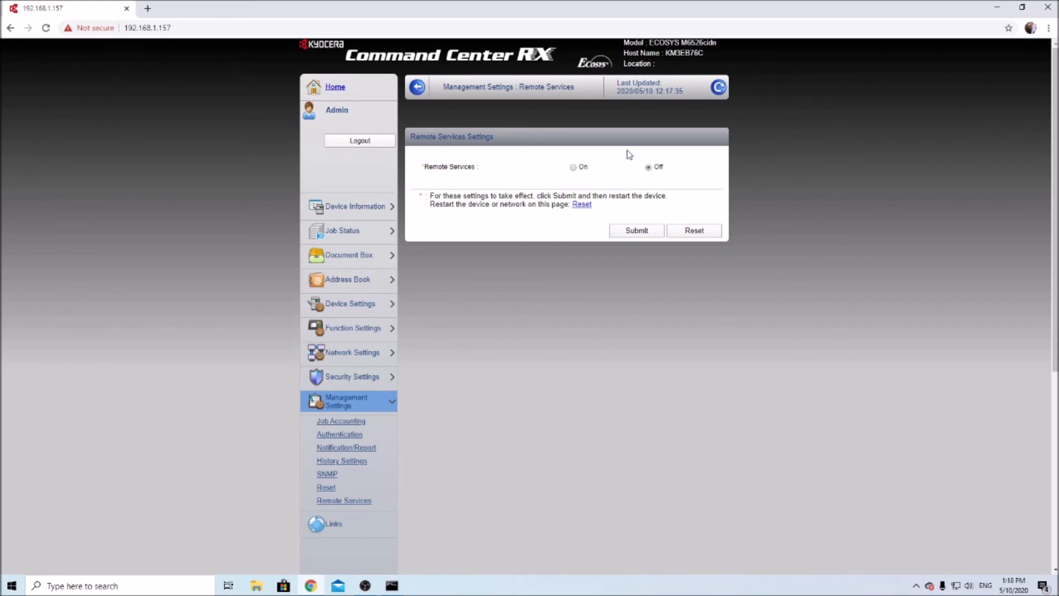
{"action": "mouse_move", "coordinate": [608, 155]}
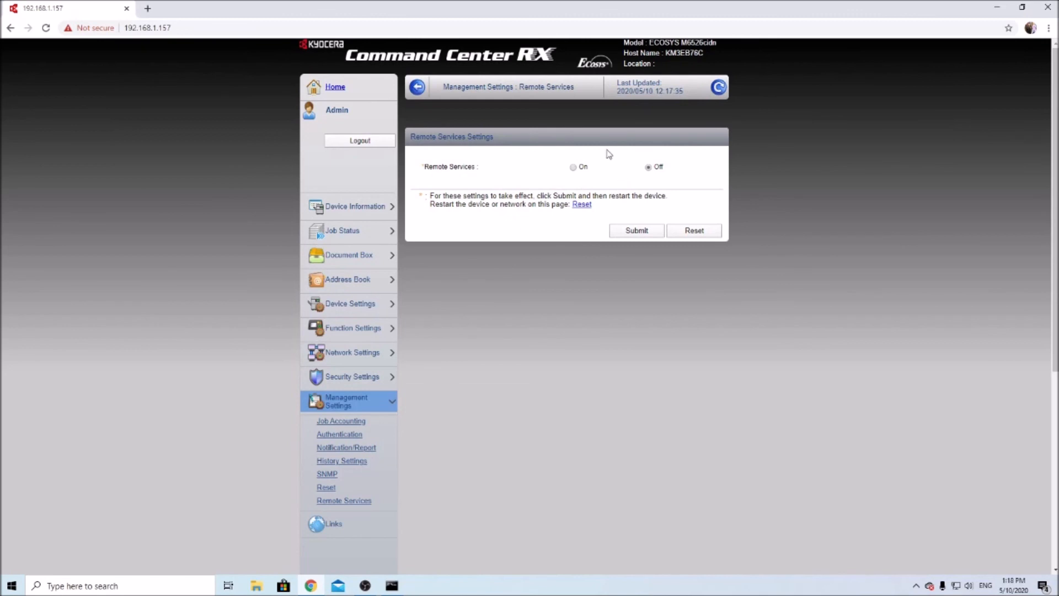
{"action": "mouse_move", "coordinate": [625, 161]}
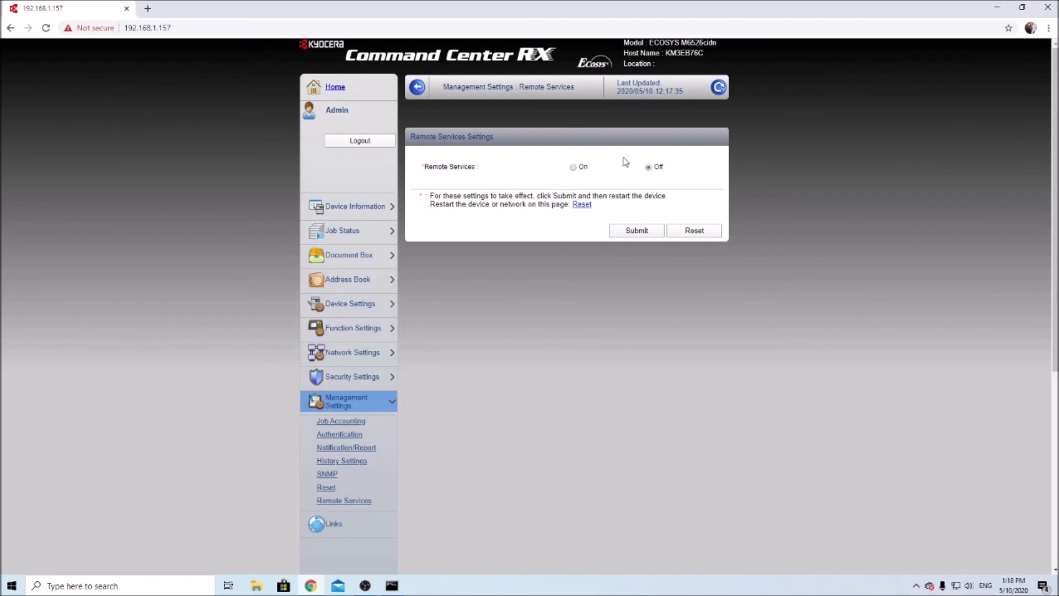
{"action": "mouse_move", "coordinate": [606, 153]}
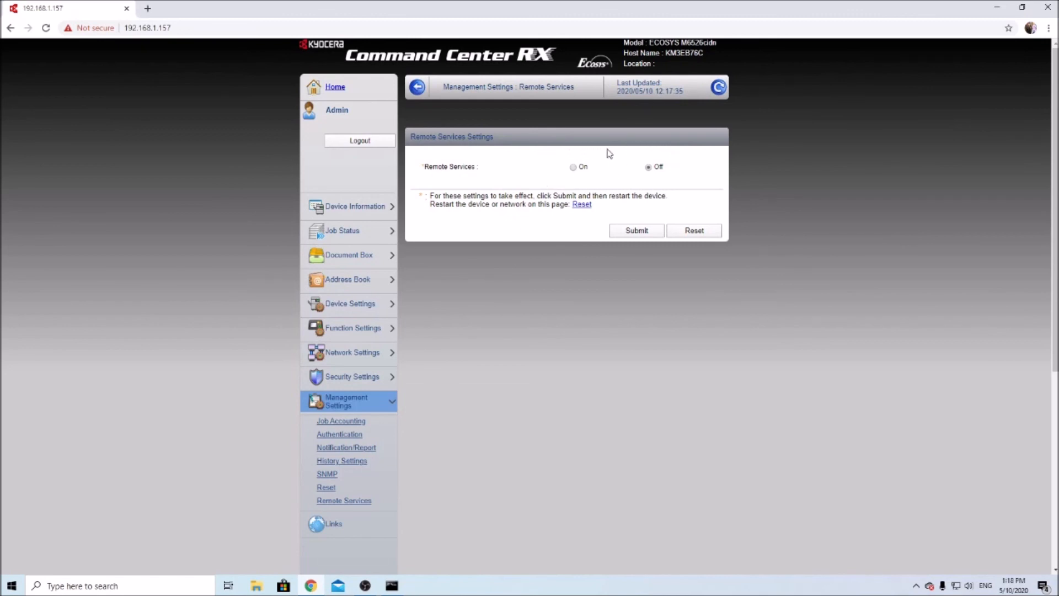
{"action": "mouse_move", "coordinate": [516, 188]}
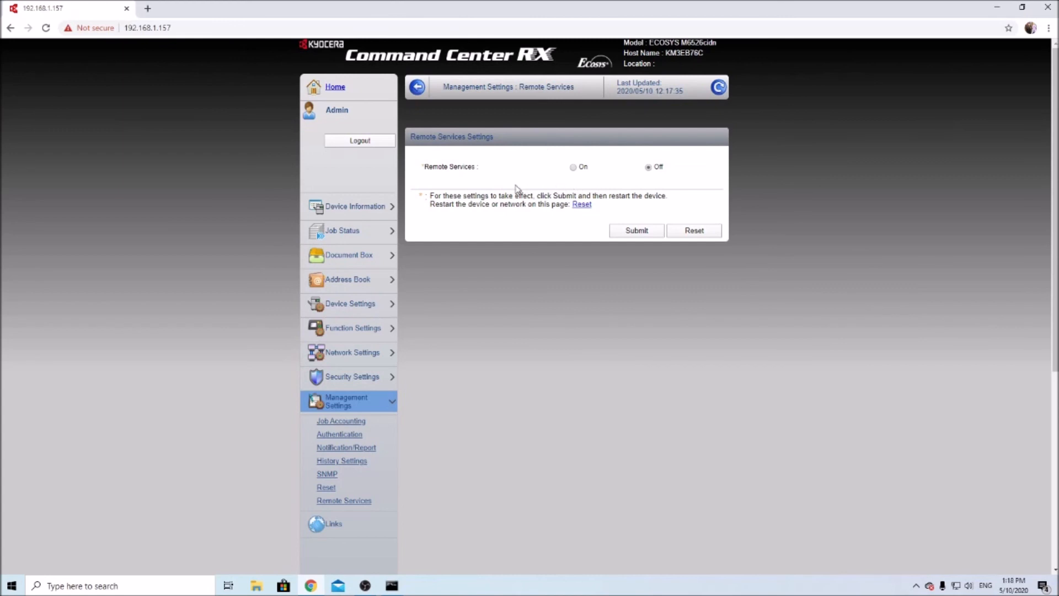
{"action": "mouse_move", "coordinate": [497, 177]}
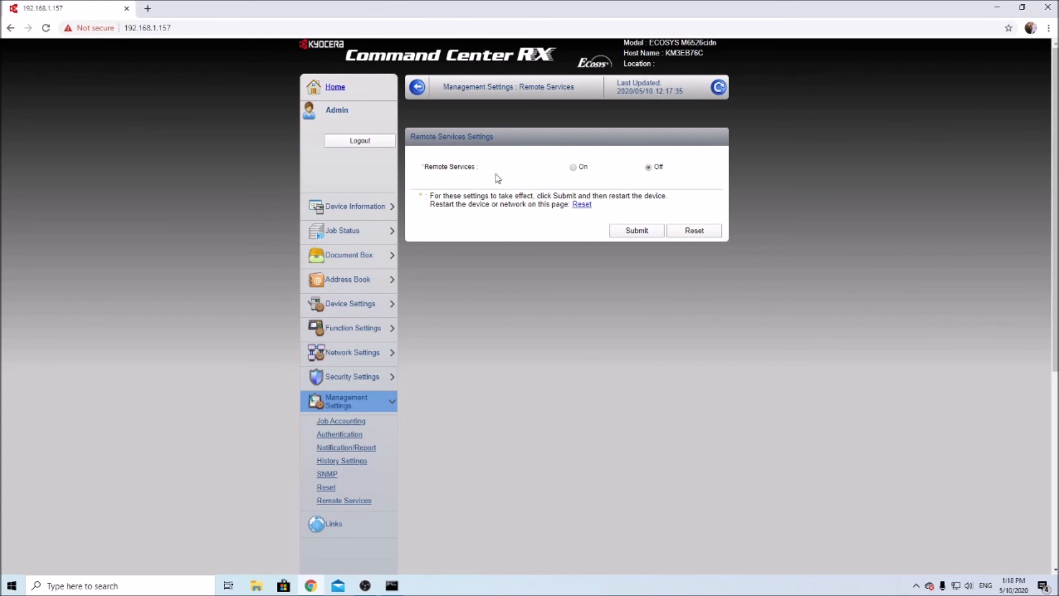
{"action": "mouse_move", "coordinate": [541, 271]}
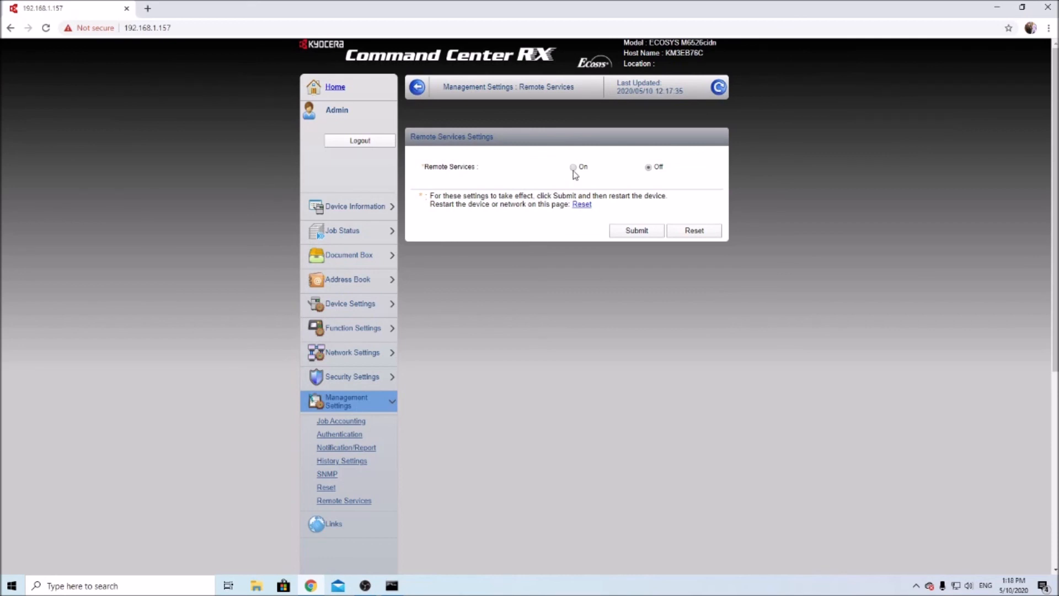
{"action": "left_click", "coordinate": [573, 166]}
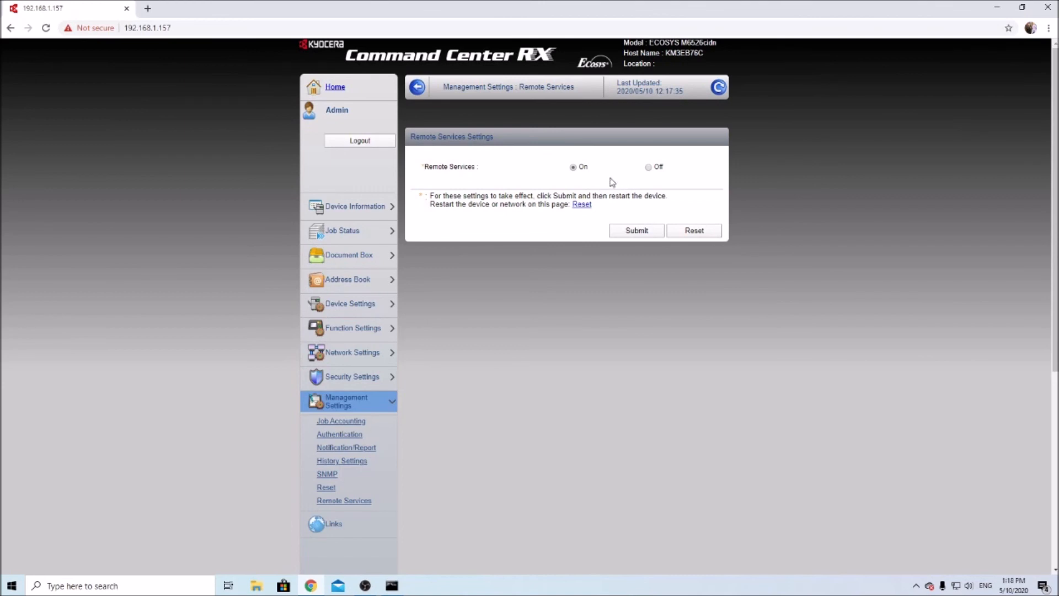
{"action": "mouse_move", "coordinate": [618, 182]}
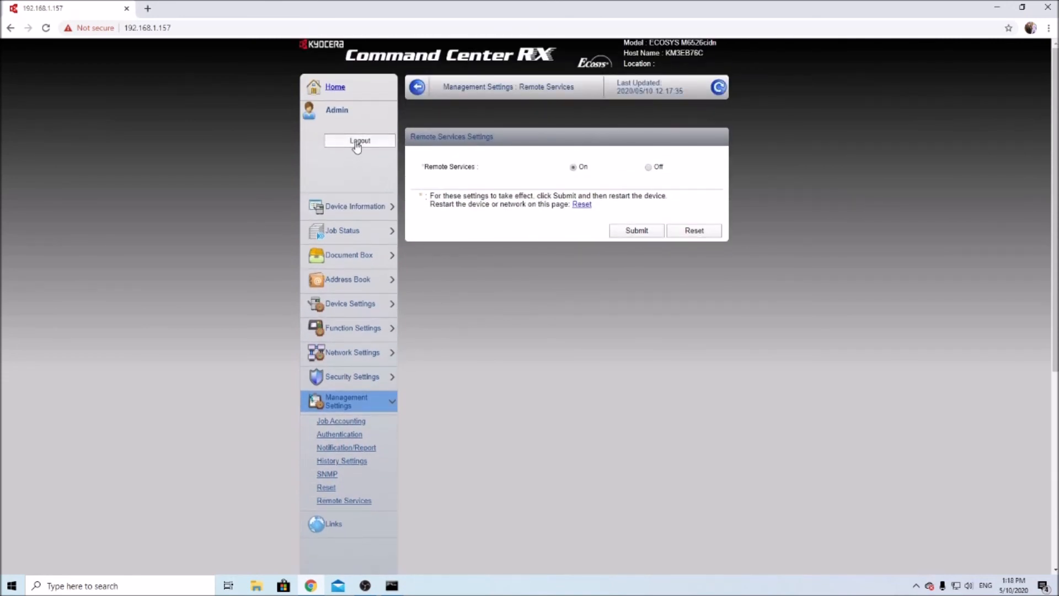
Step: Log the admin out, returning to the public device status page with the login form
{"action": "left_click", "coordinate": [360, 140]}
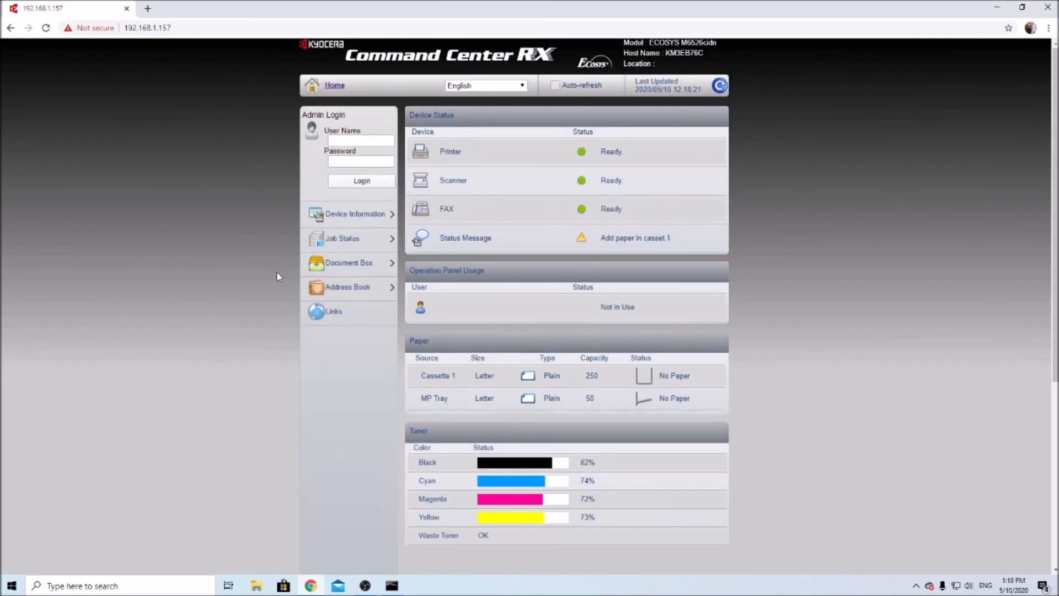
{"action": "mouse_move", "coordinate": [125, 96]}
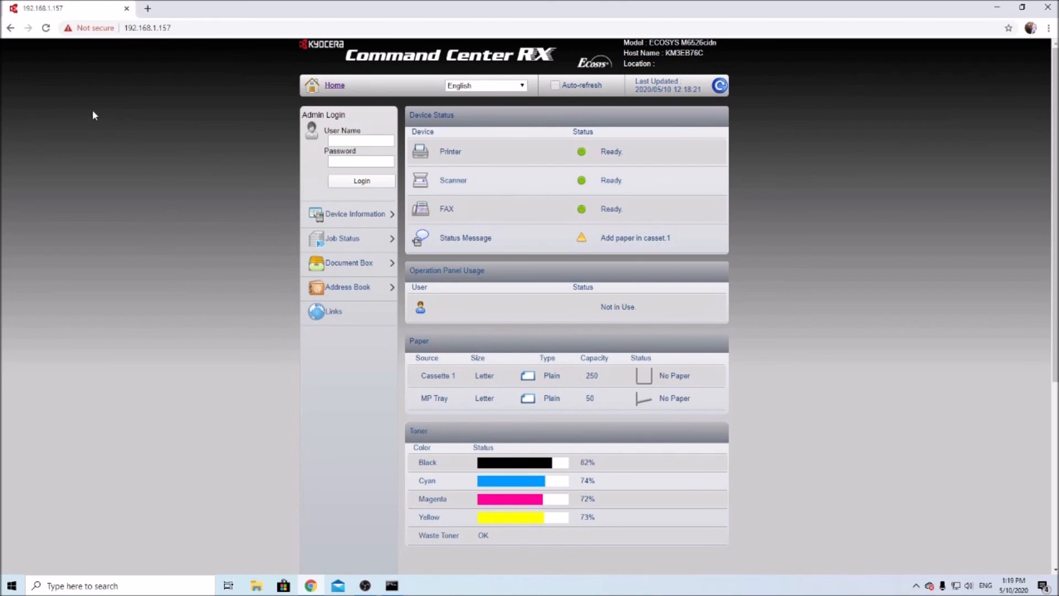
{"action": "mouse_move", "coordinate": [306, 342]}
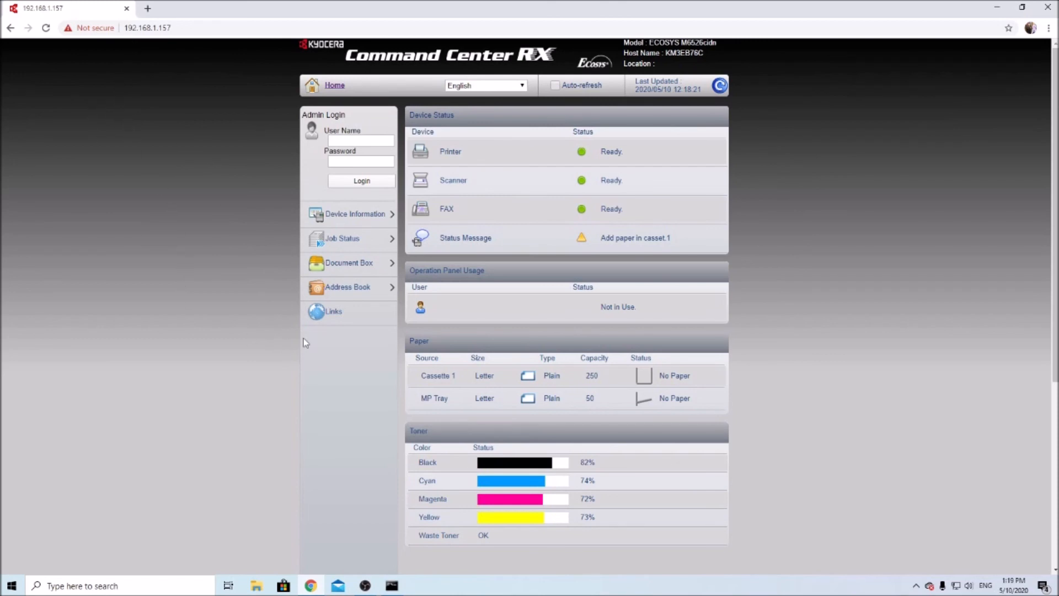